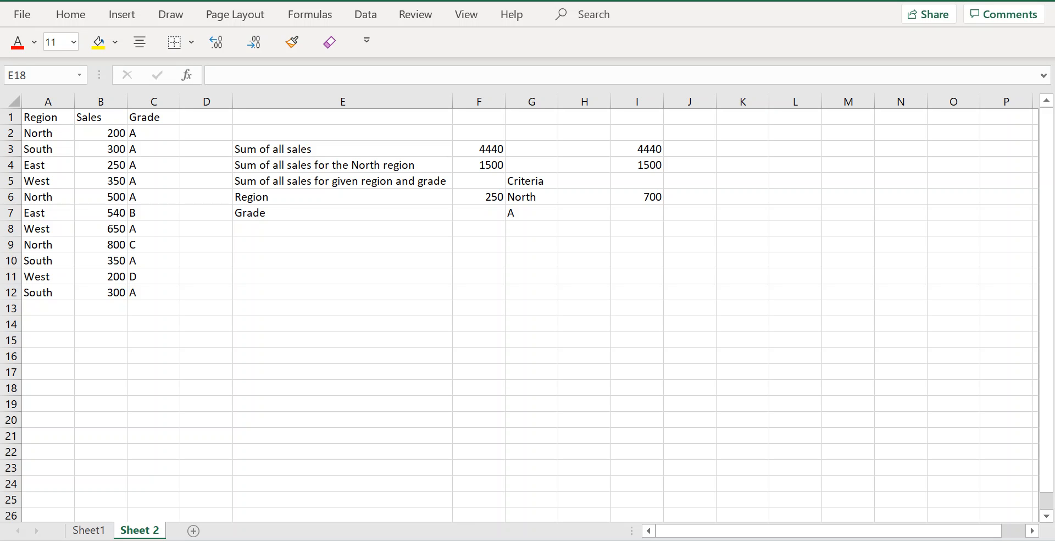
pyautogui.moveTo(457, 463)
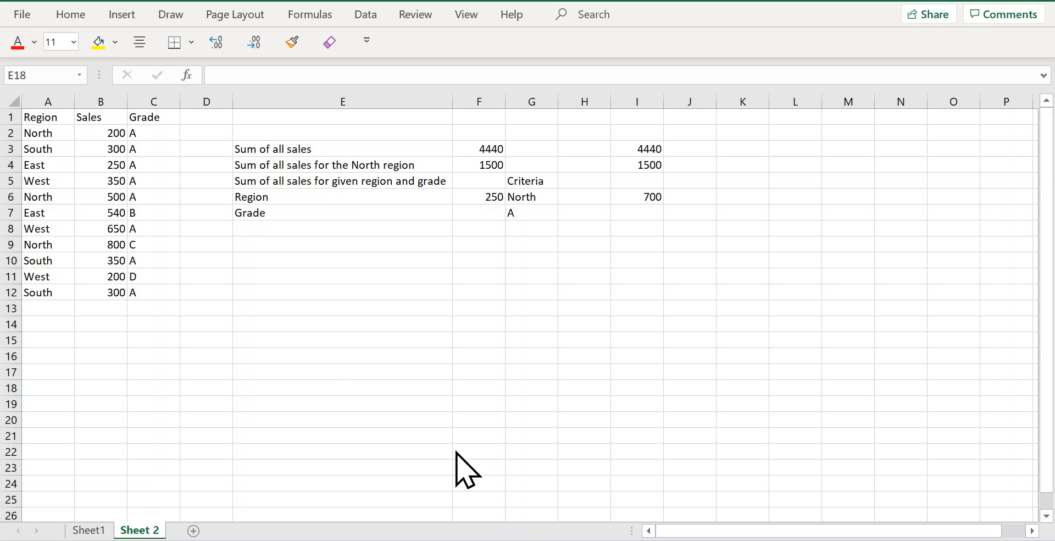
pyautogui.moveTo(117, 158)
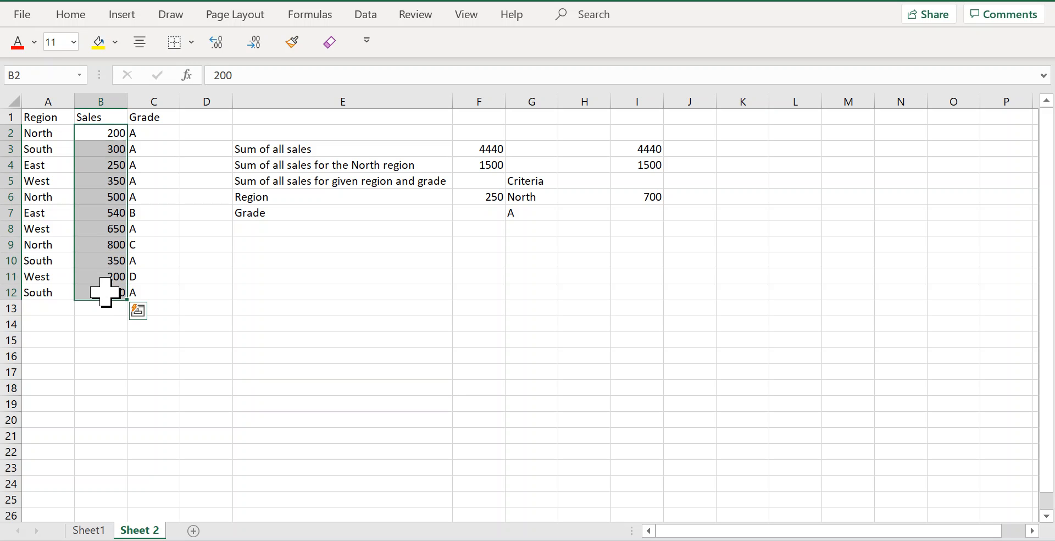
pyautogui.moveTo(215, 287)
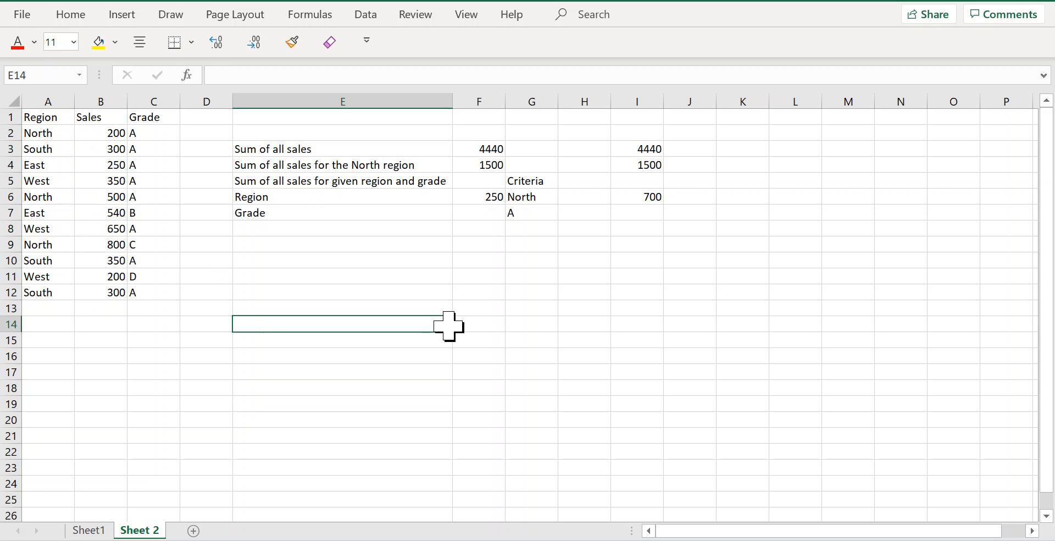
# - Enter =SUM(B2:B12) in K3 to total all Sales, returning 4440
pyautogui.click(343, 149)
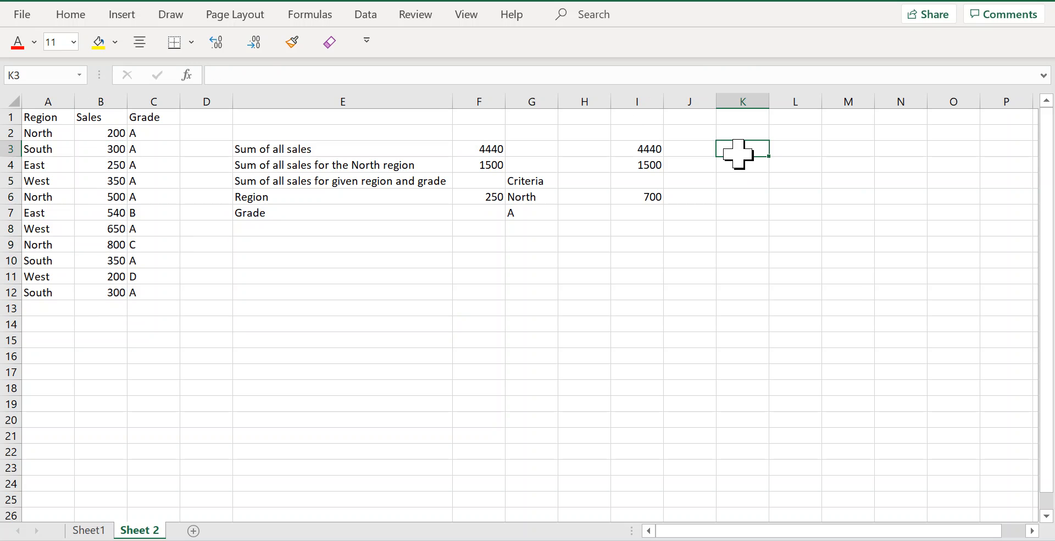
pyautogui.write('=sum(')
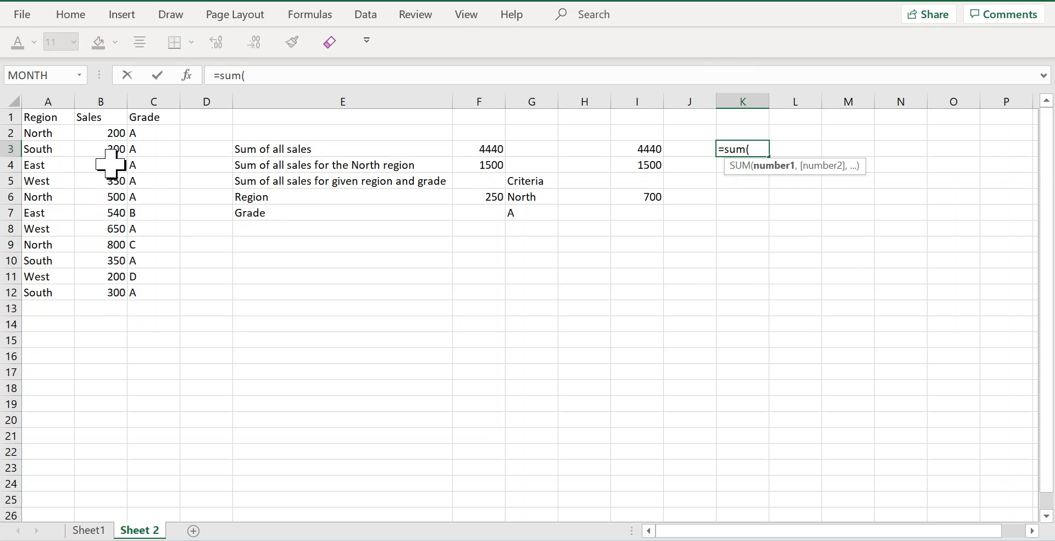
pyautogui.moveTo(101, 133); pyautogui.dragTo(101, 292)
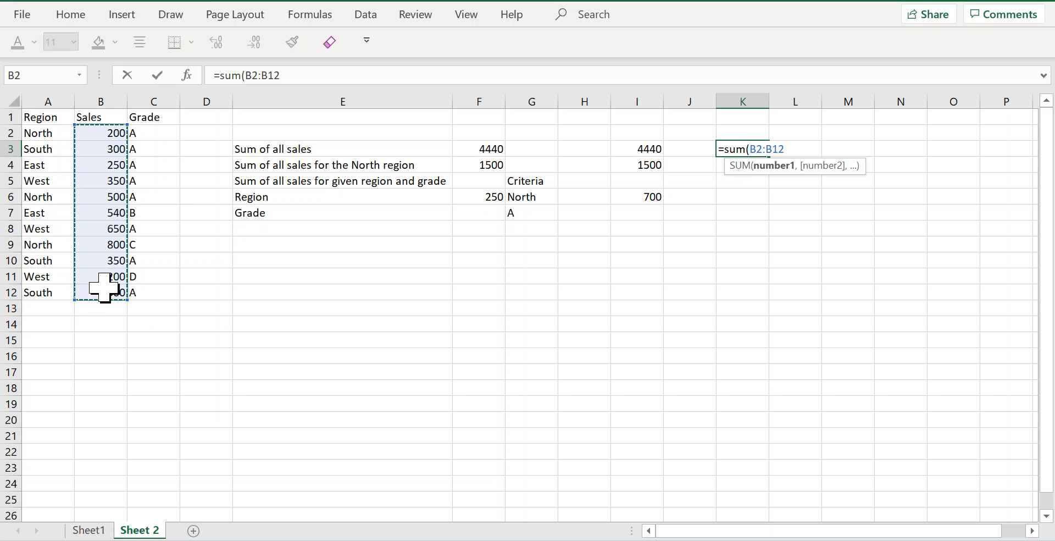
pyautogui.press('Enter')
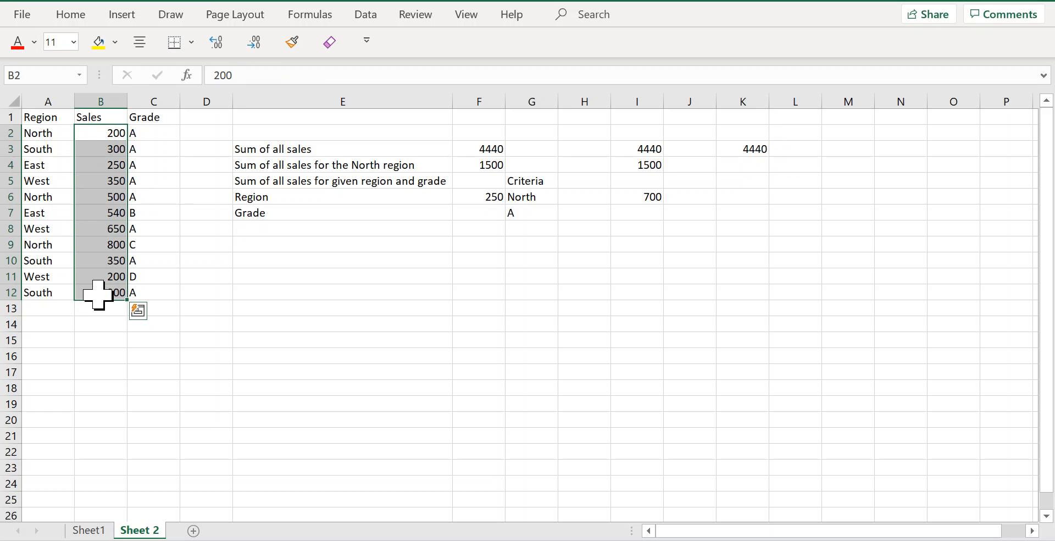
# - Enter =SUMIFS(B2:B12, A2:A12, "North") in K4, returning 1500
pyautogui.click(343, 276)
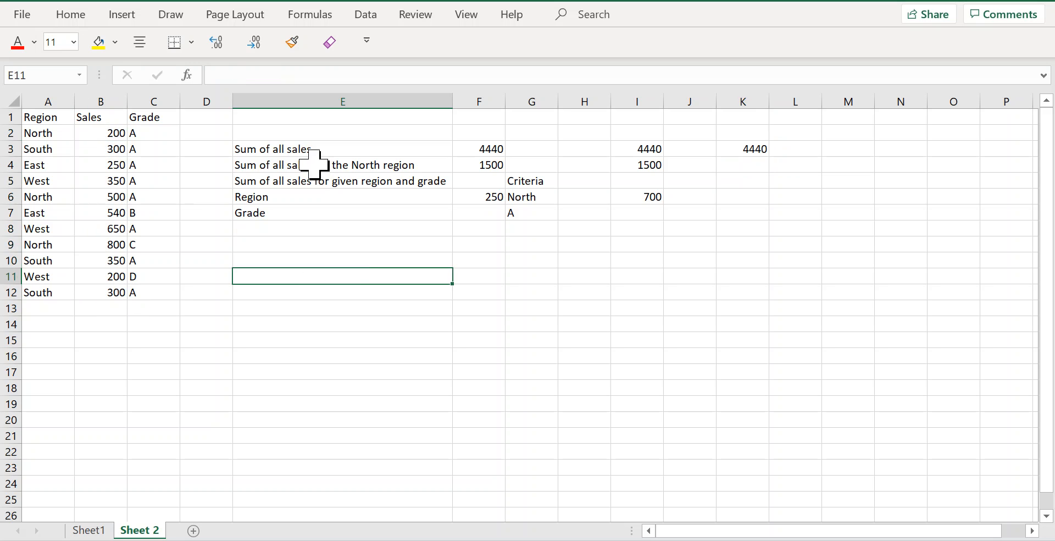
pyautogui.click(342, 164)
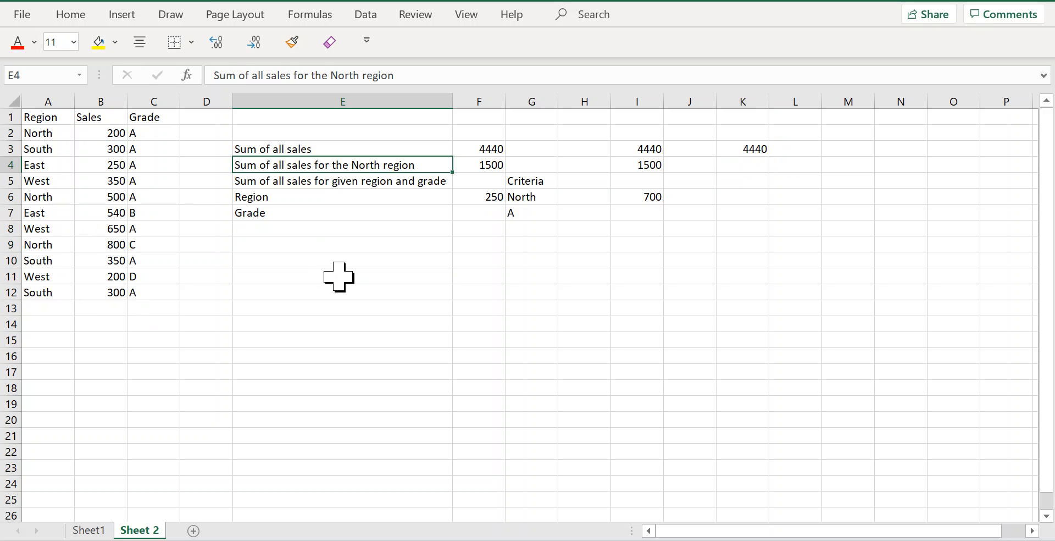
pyautogui.moveTo(420, 168)
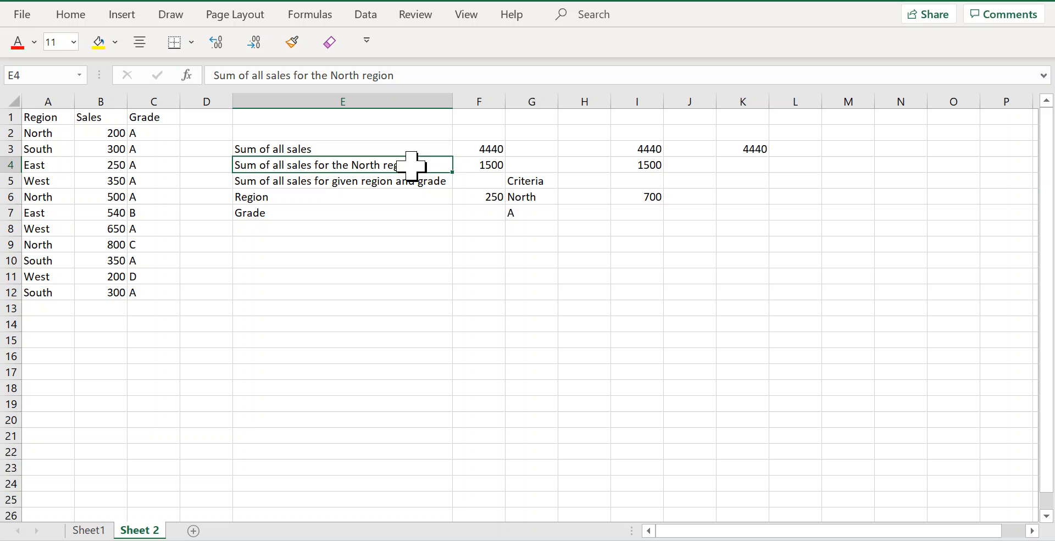
pyautogui.click(743, 165)
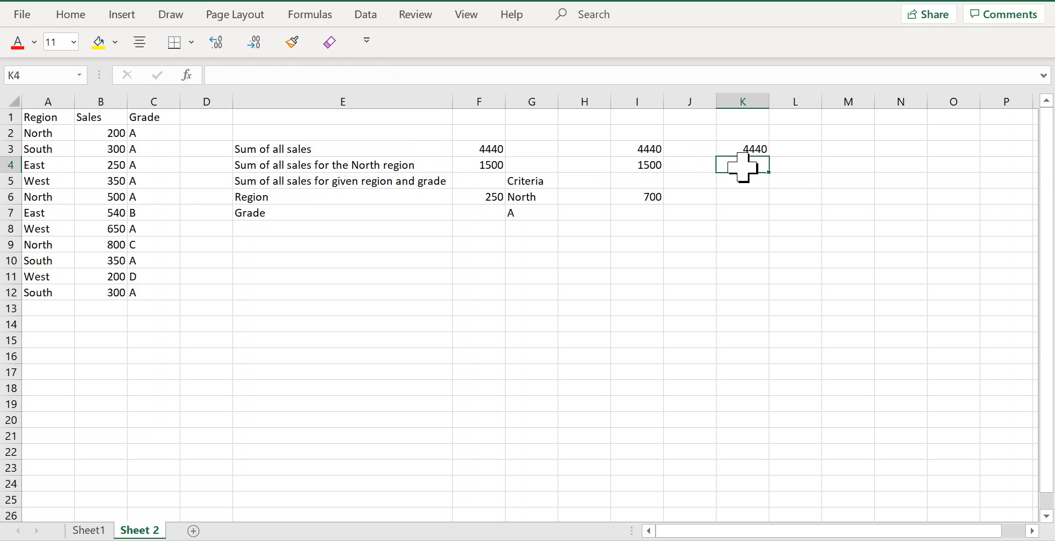
pyautogui.write('=sumifs(B2')
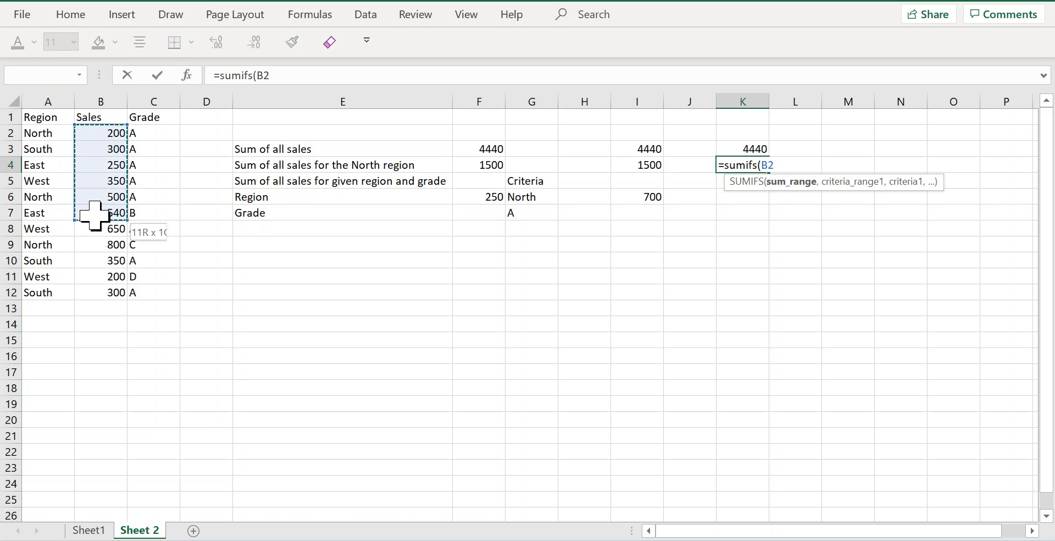
pyautogui.moveTo(100, 133); pyautogui.dragTo(100, 292)
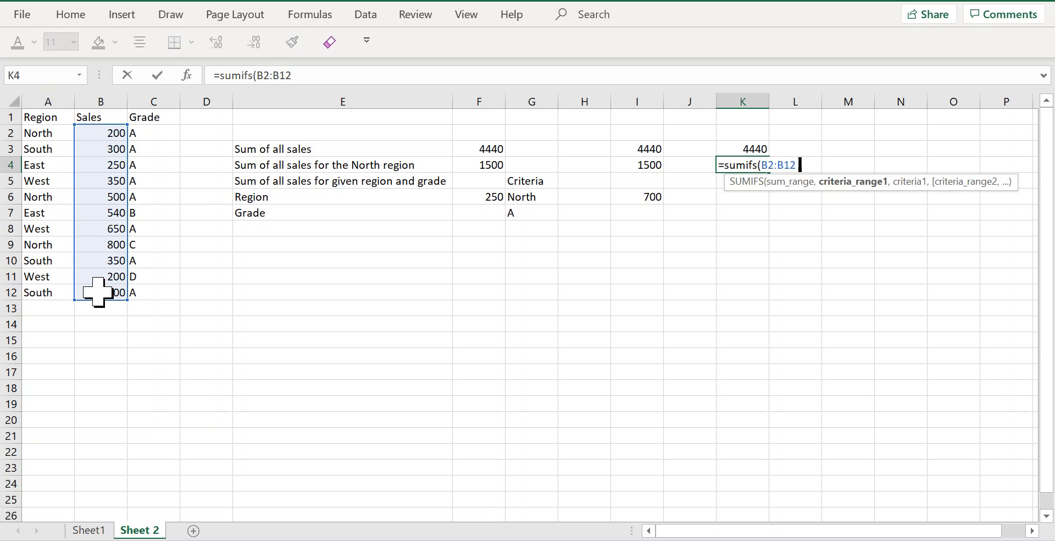
pyautogui.write(',')
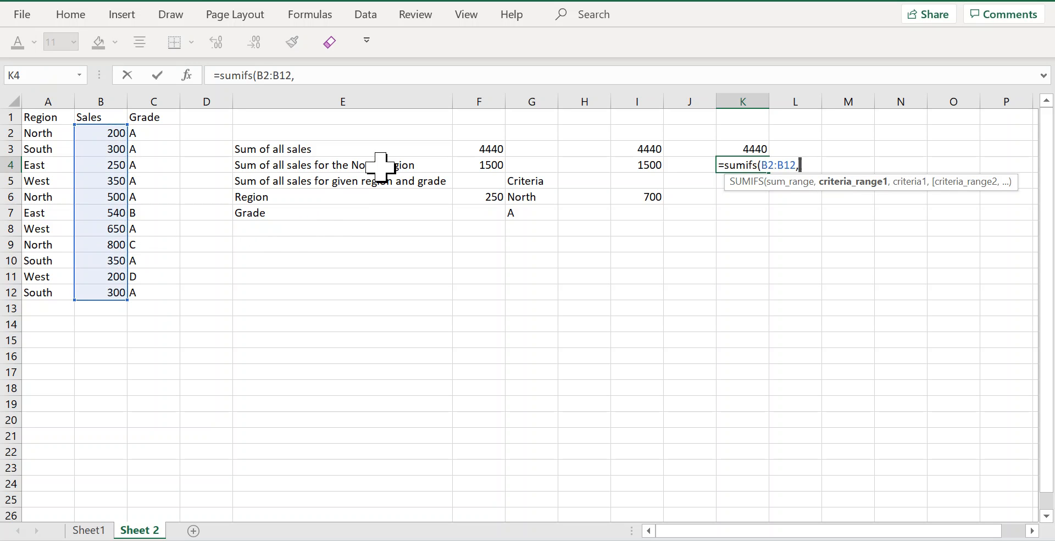
pyautogui.moveTo(399, 170)
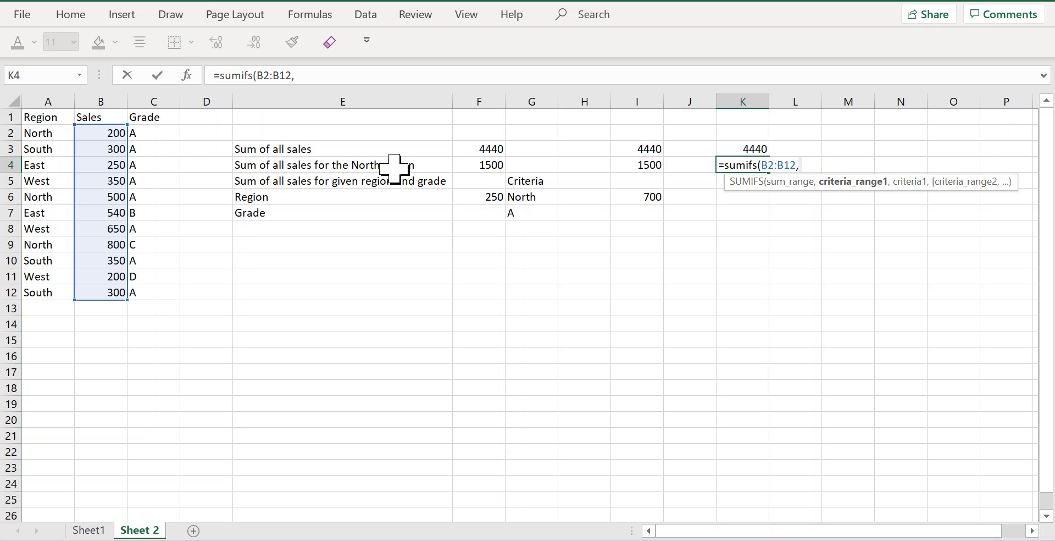
pyautogui.moveTo(424, 170)
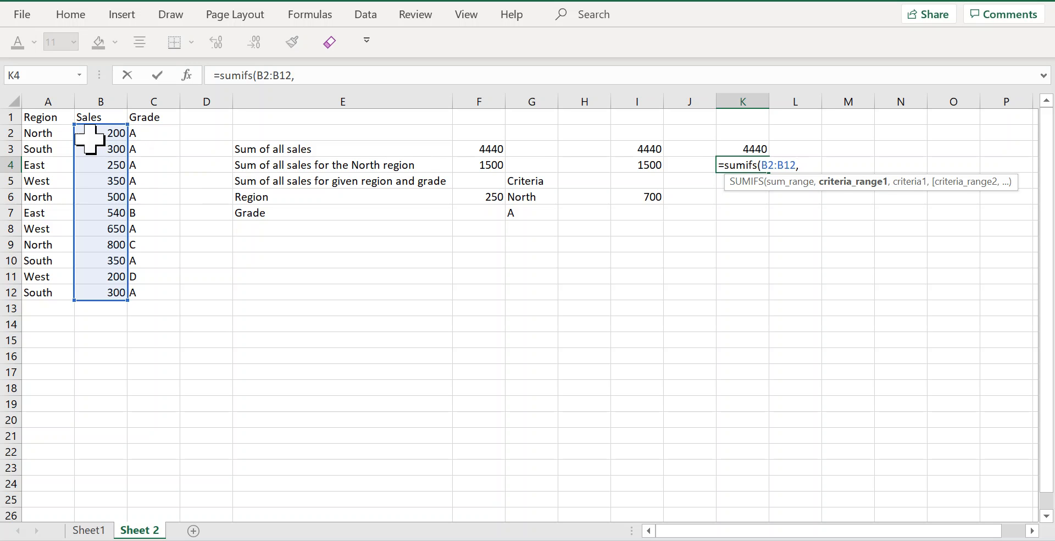
pyautogui.moveTo(370, 165)
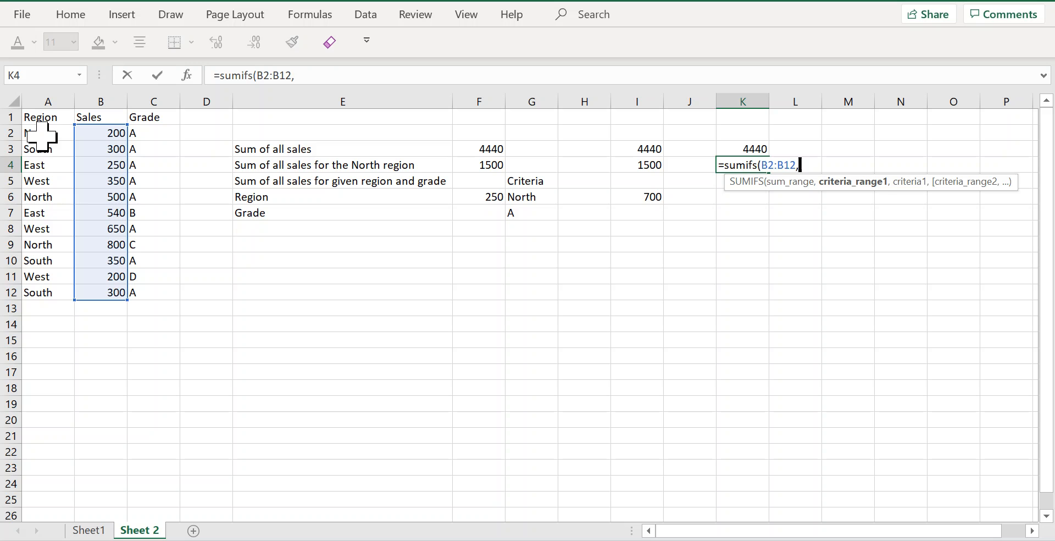
pyautogui.moveTo(48, 133); pyautogui.dragTo(47, 291)
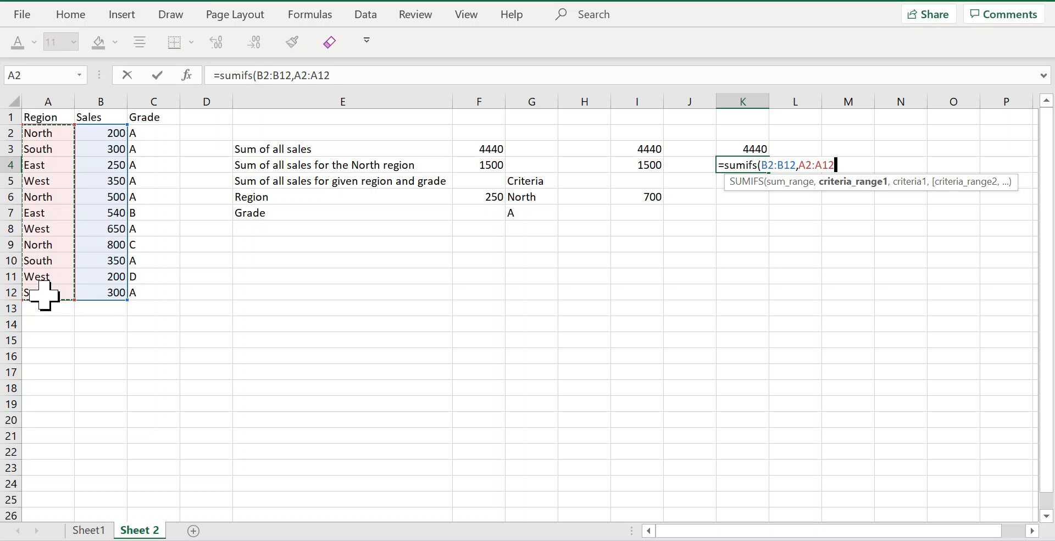
pyautogui.write(',')
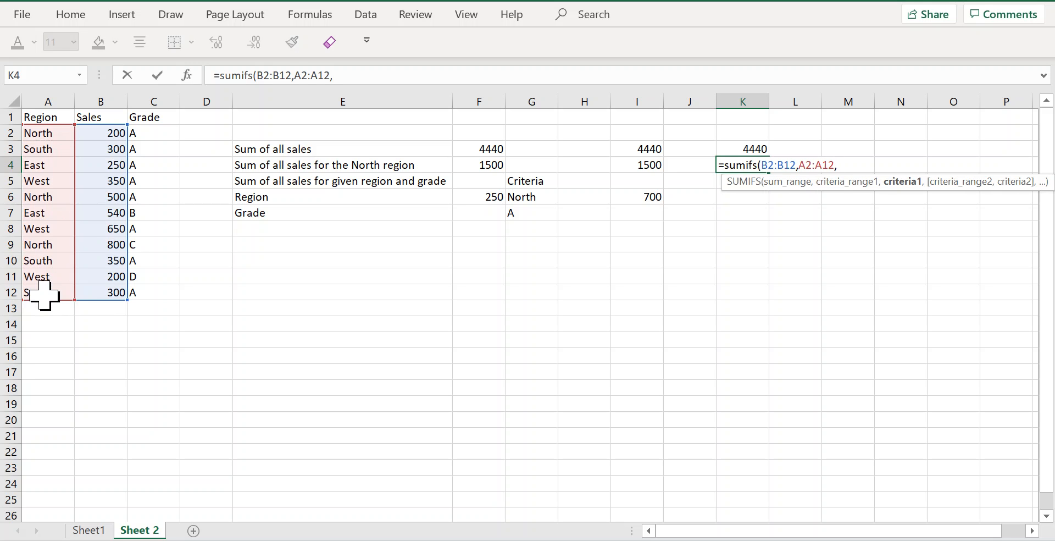
pyautogui.write('"North')
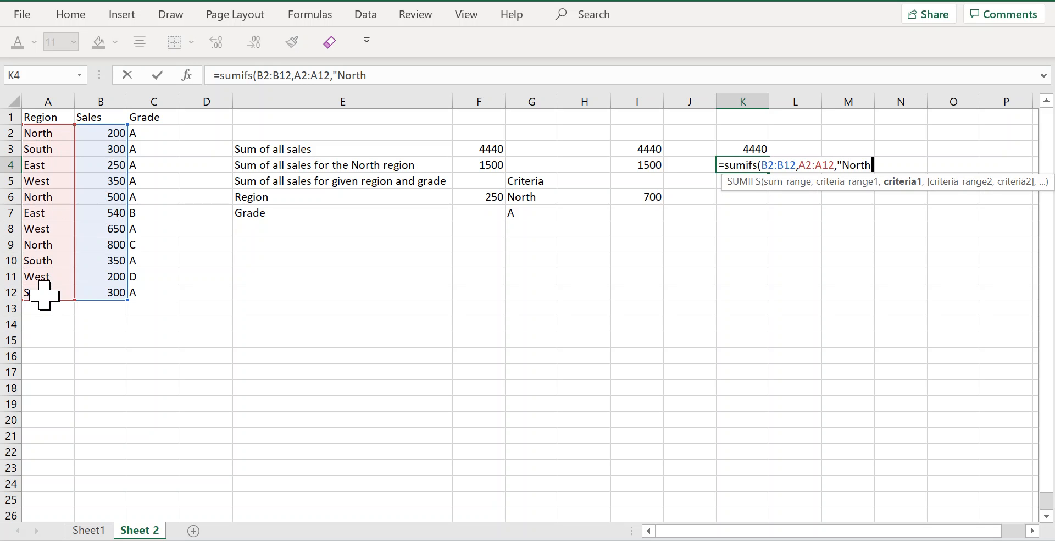
pyautogui.press('Enter')
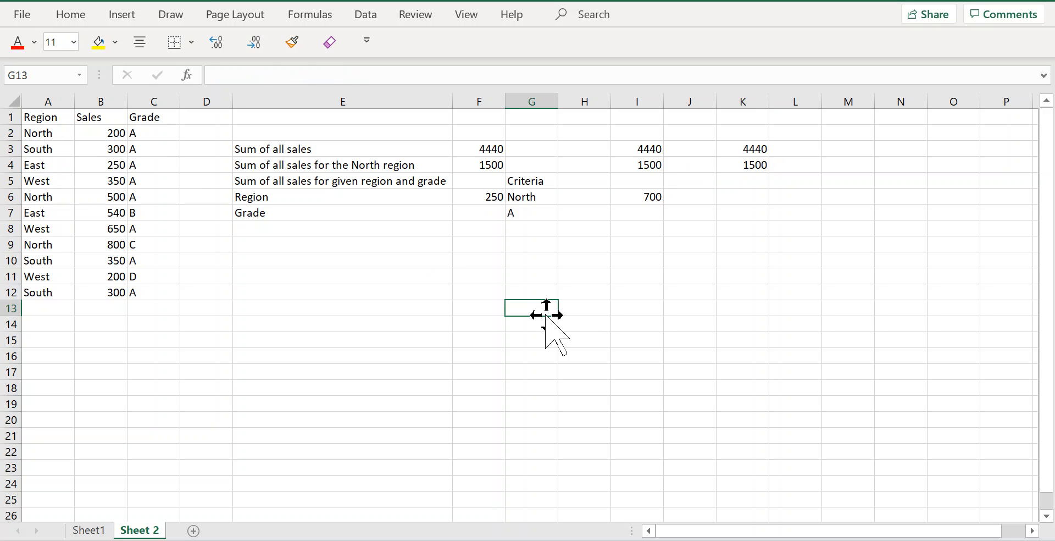
pyautogui.moveTo(338, 188)
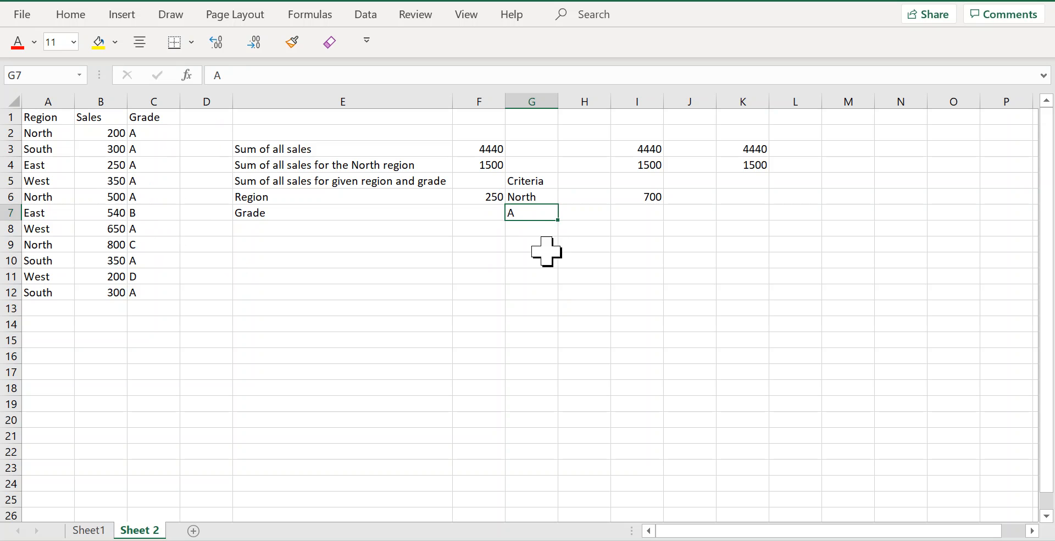
pyautogui.moveTo(546, 203)
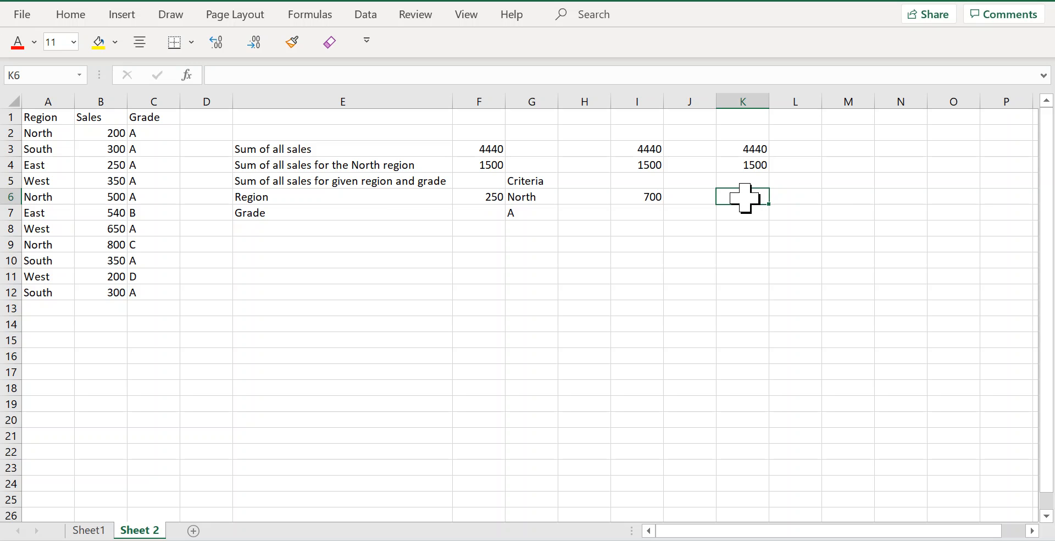
# - Enter =SUMIFS(B2:B12, A2:A12, G6, C2:C12, G7) in K6, returning 700
pyautogui.write('=sumifs(')
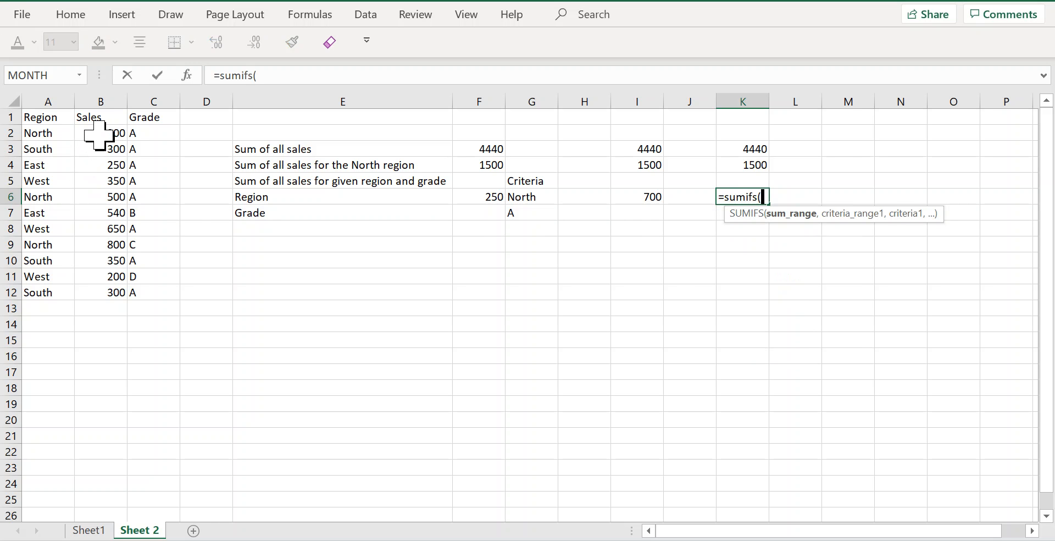
pyautogui.moveTo(101, 133); pyautogui.dragTo(101, 292)
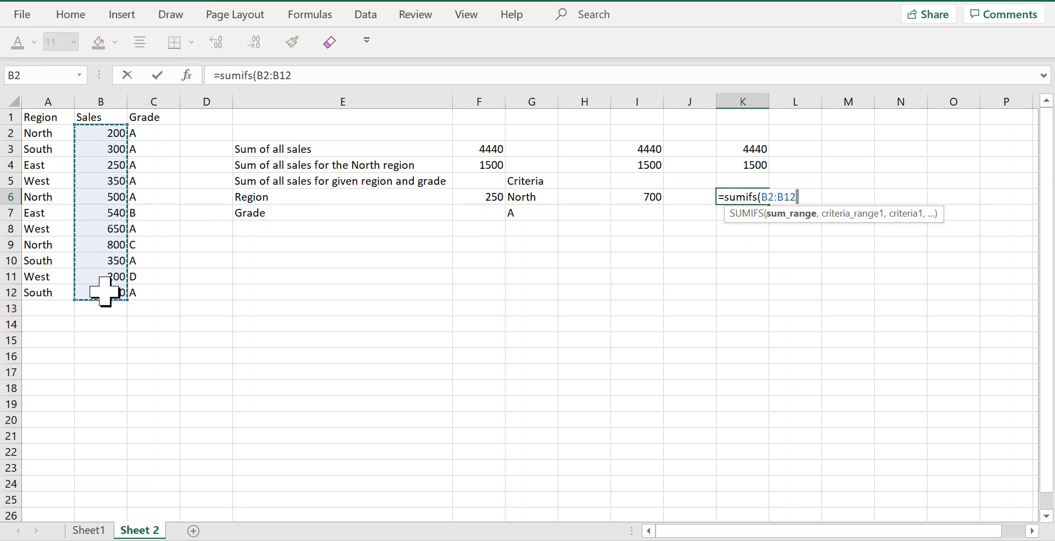
pyautogui.write(',')
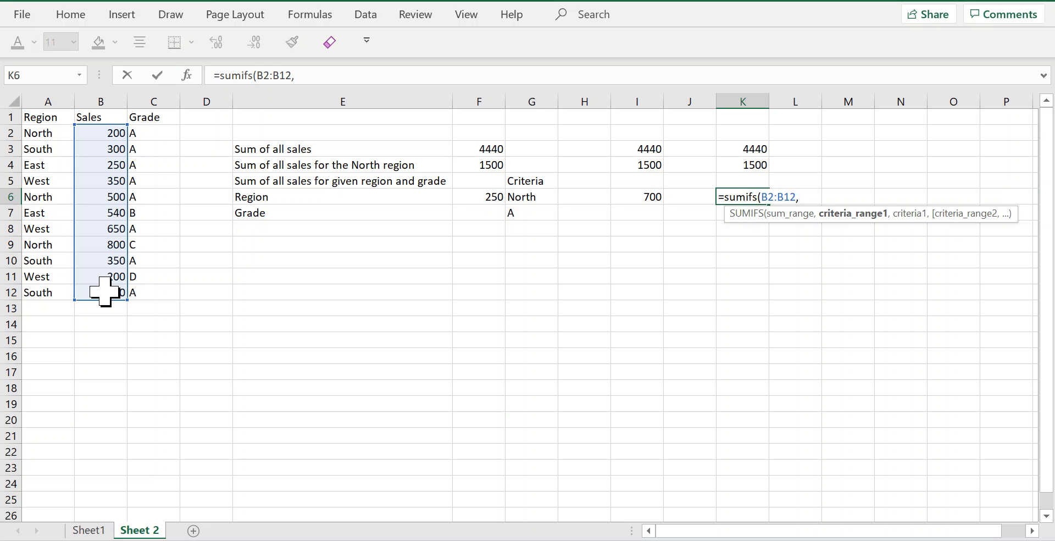
pyautogui.moveTo(48, 132); pyautogui.dragTo(47, 260)
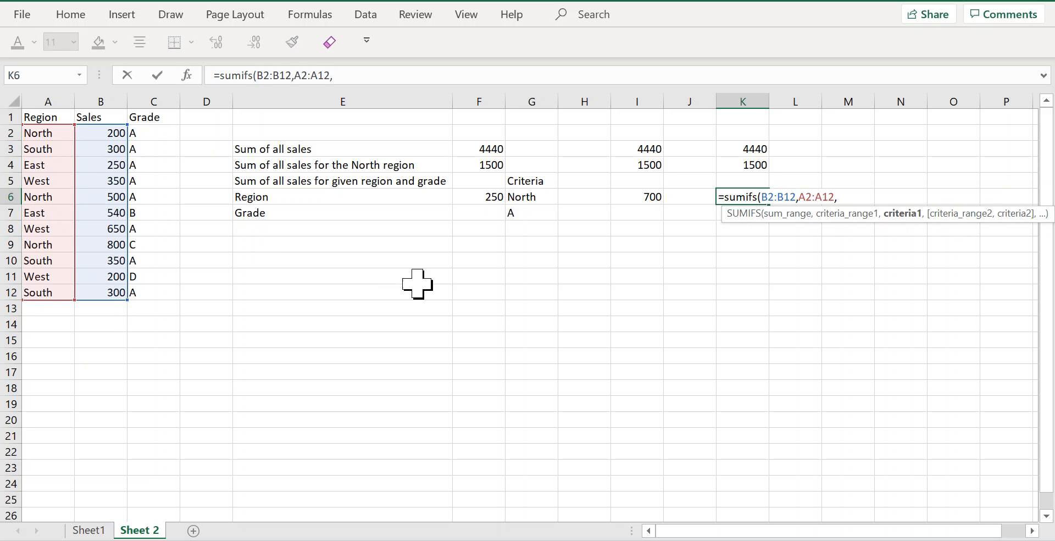
pyautogui.click(532, 197)
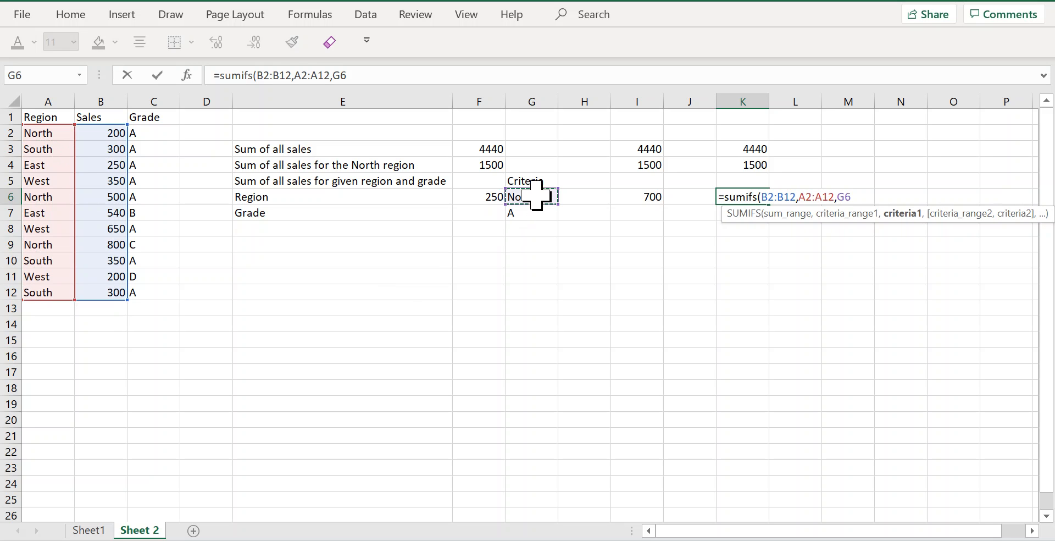
pyautogui.write(',')
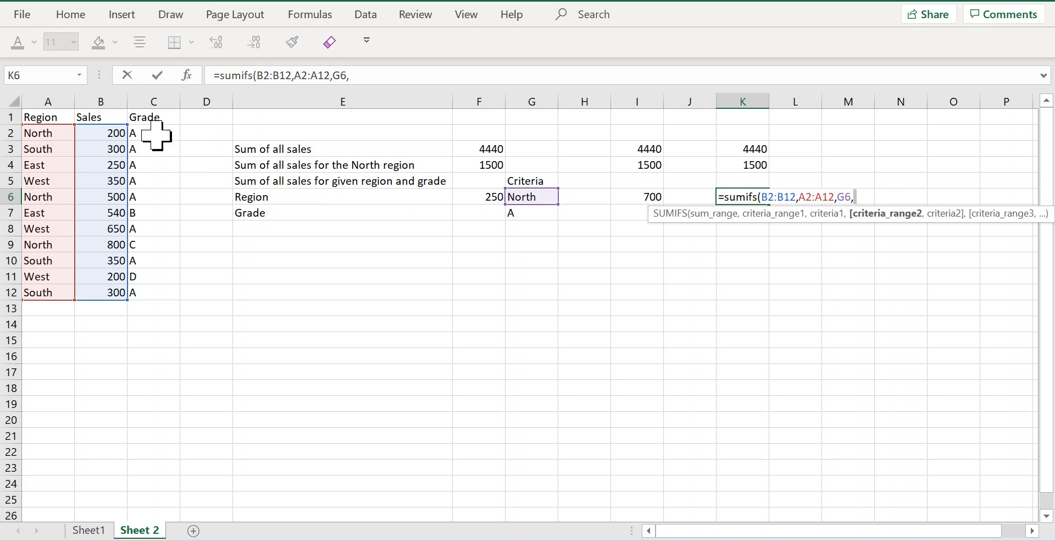
pyautogui.moveTo(153, 132); pyautogui.dragTo(154, 292)
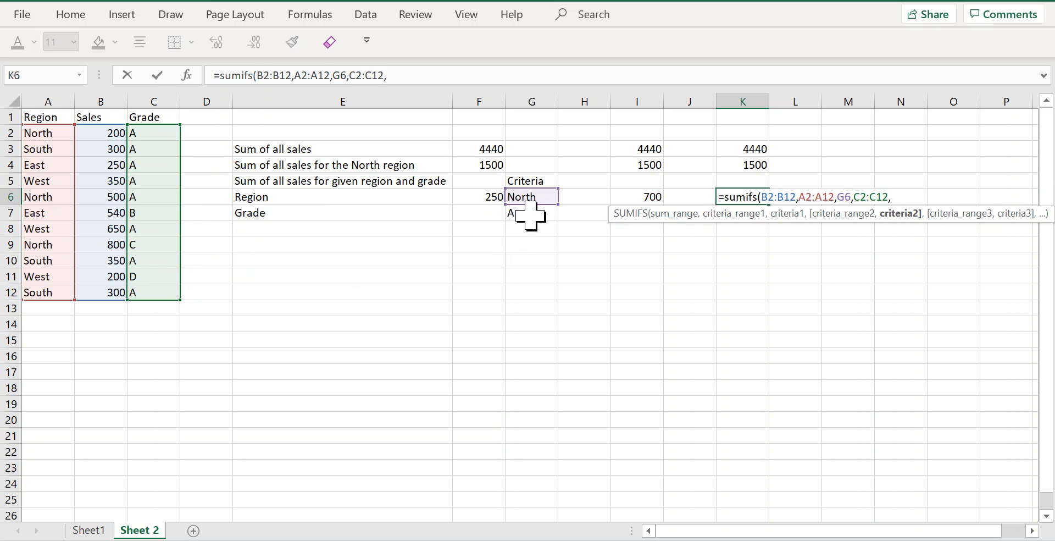
pyautogui.click(523, 213)
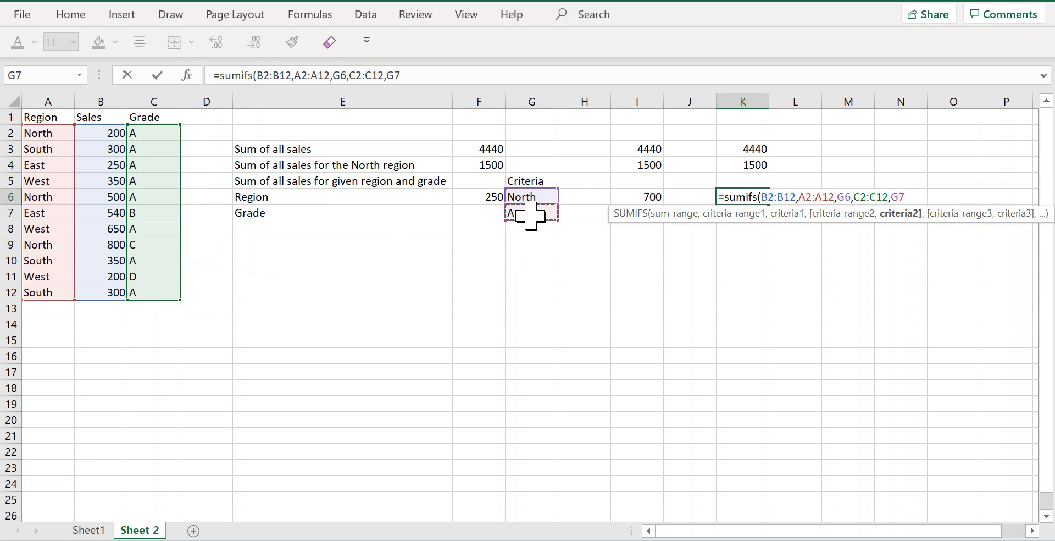
pyautogui.press('Enter')
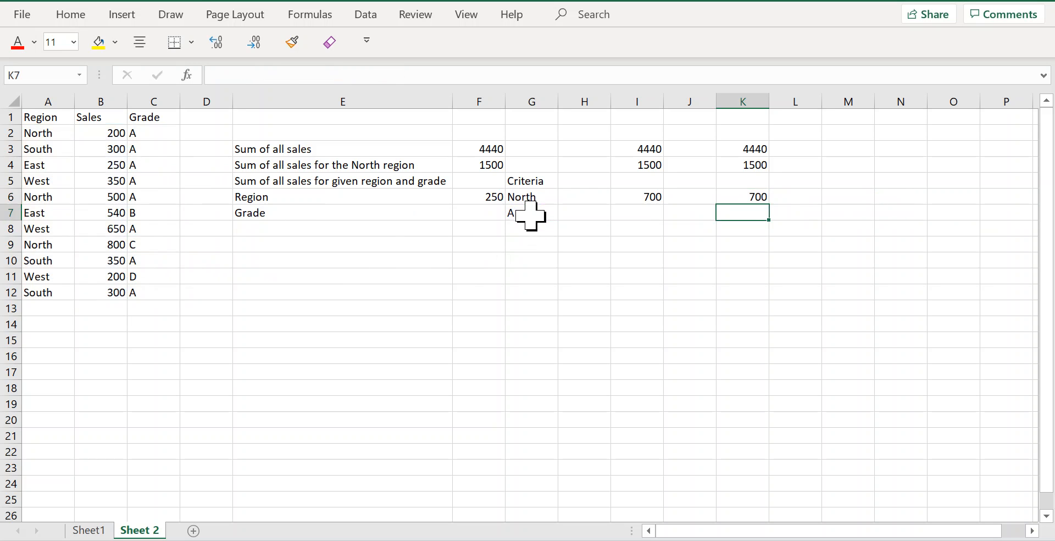
# - Inspect the K6 formula and the North and grade A criteria in G6 and G7
pyautogui.click(743, 196)
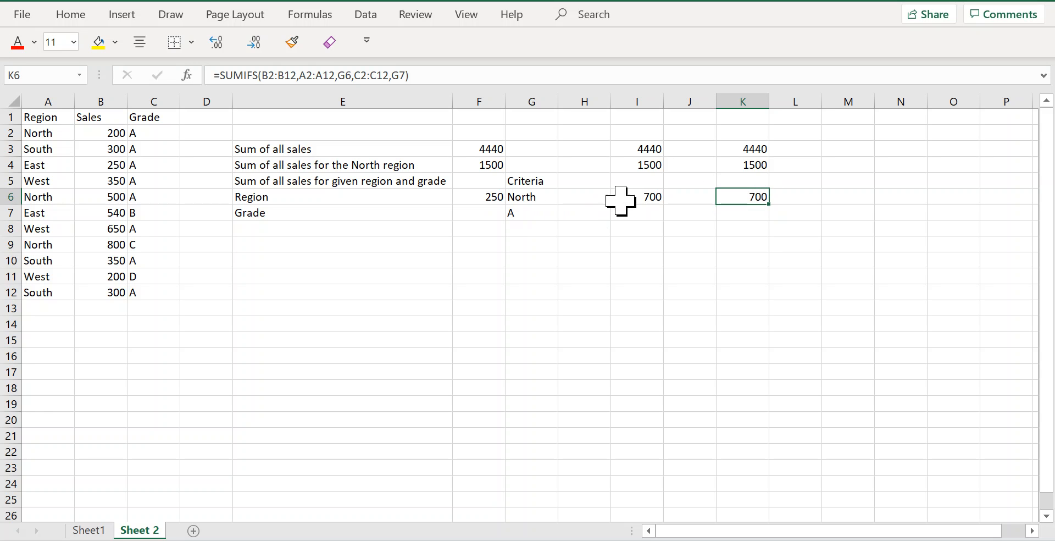
pyautogui.click(531, 196)
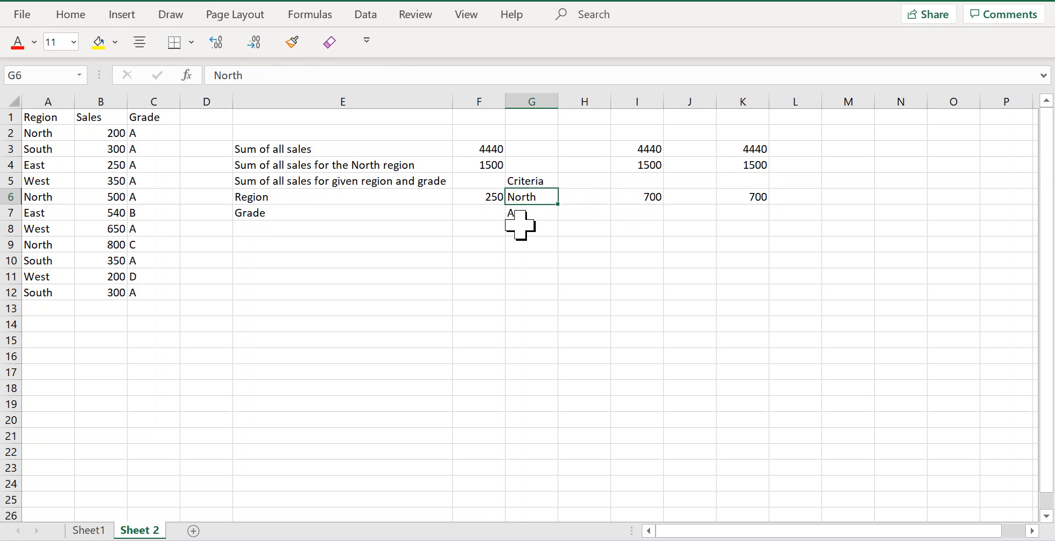
pyautogui.click(531, 213)
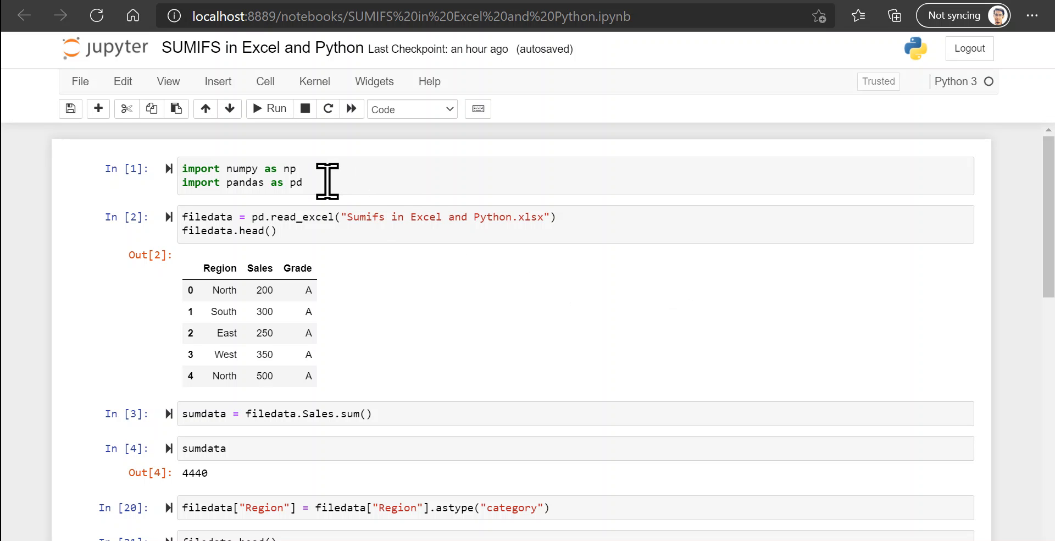
pyautogui.click(247, 176)
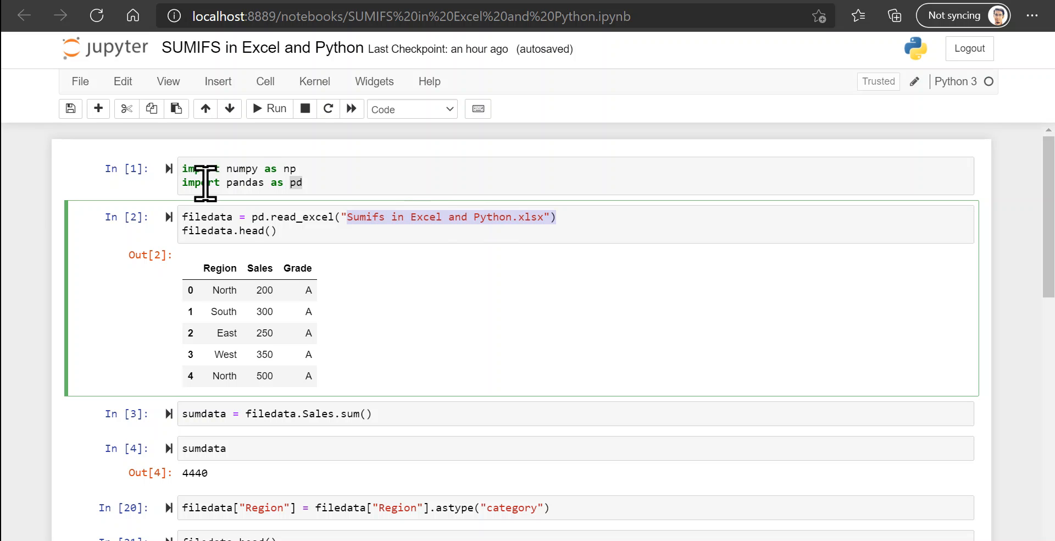
pyautogui.doubleClick(208, 217)
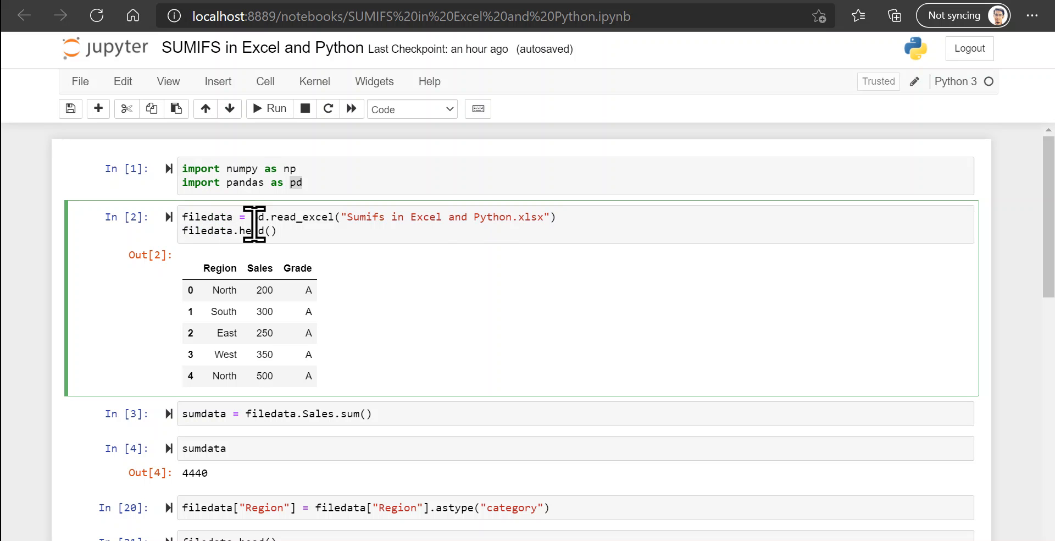
pyautogui.moveTo(196, 300)
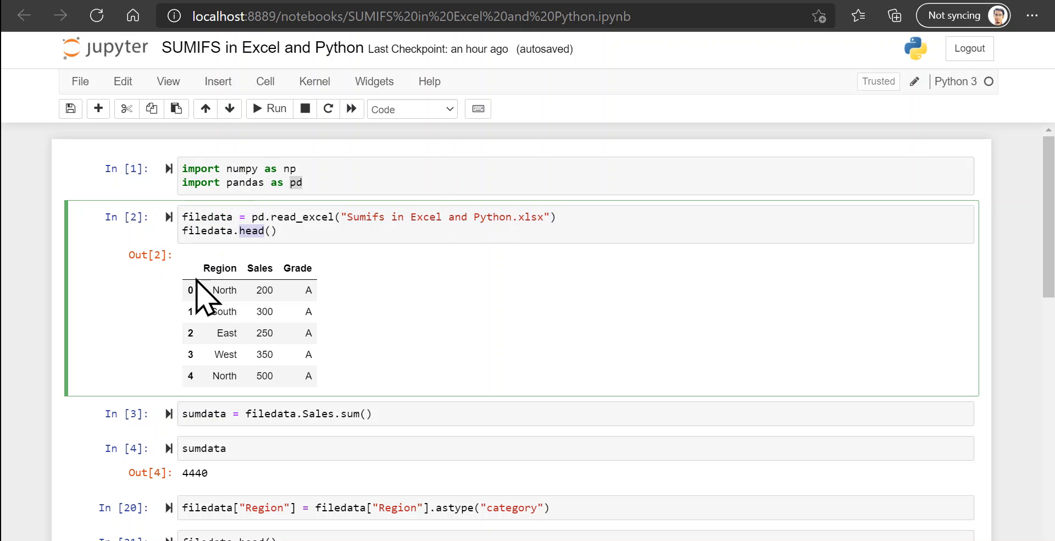
pyautogui.moveTo(201, 282); pyautogui.dragTo(316, 377)
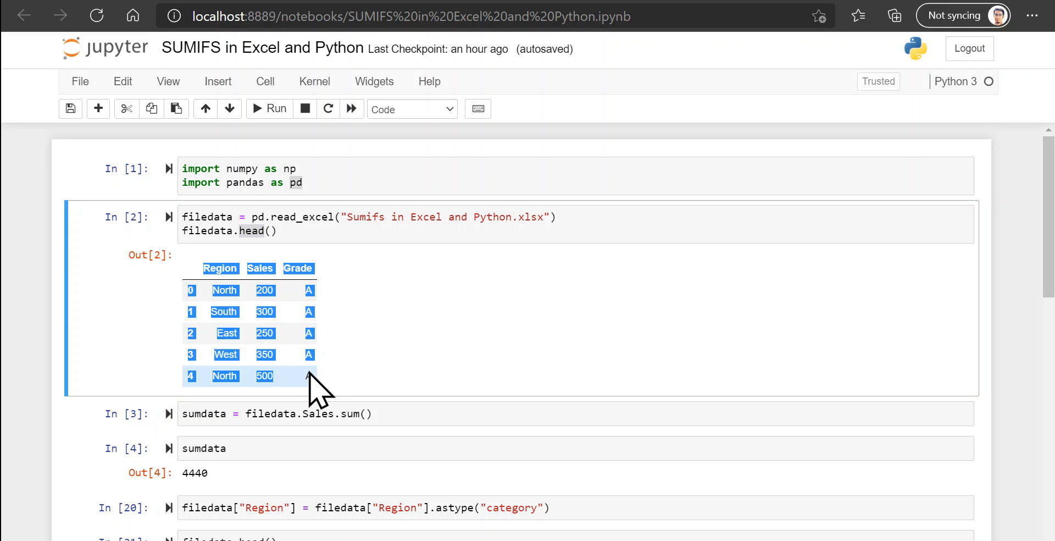
pyautogui.moveTo(415, 344)
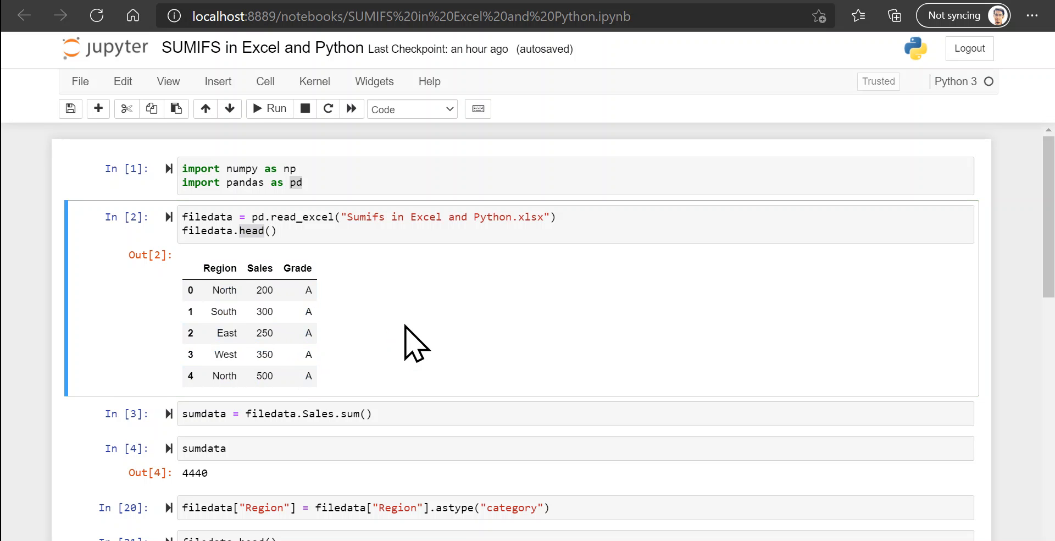
pyautogui.moveTo(320, 421)
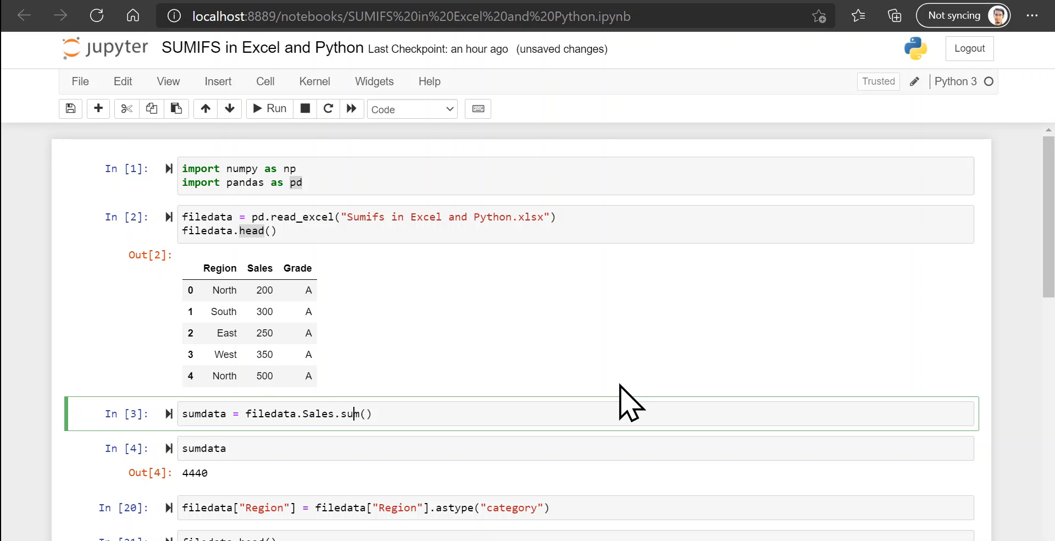
pyautogui.press('Shift+Enter')
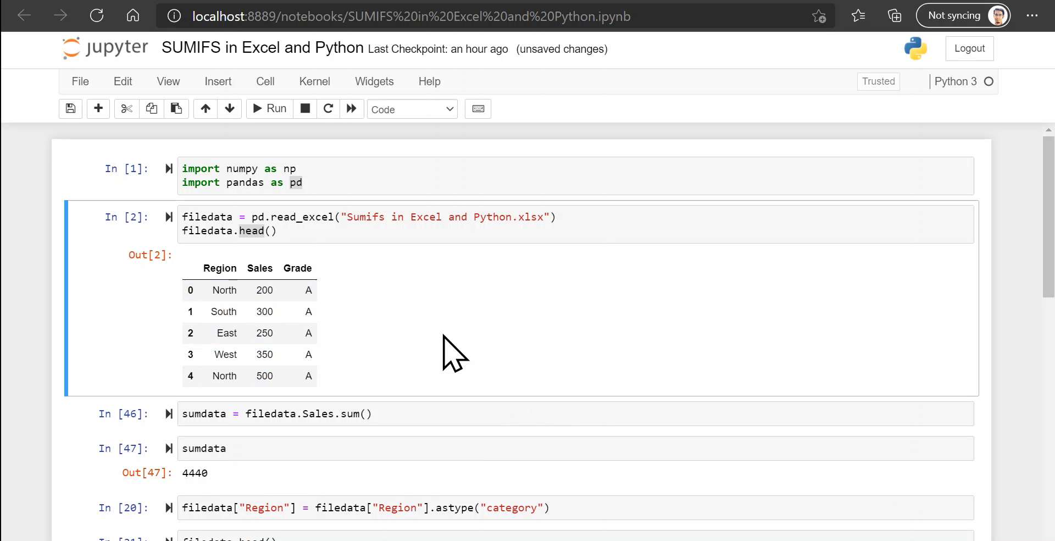
pyautogui.scroll(-3)
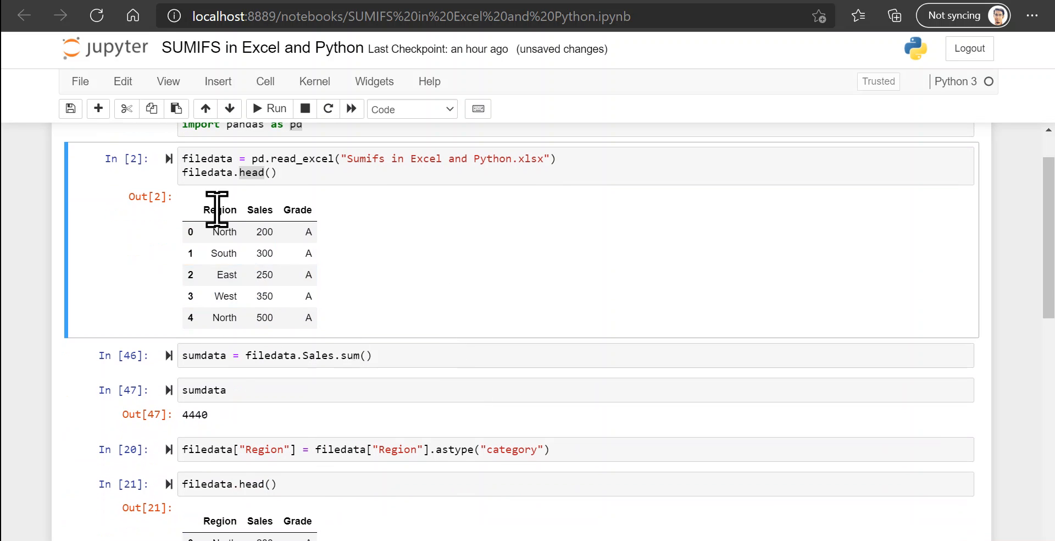
pyautogui.doubleClick(220, 210)
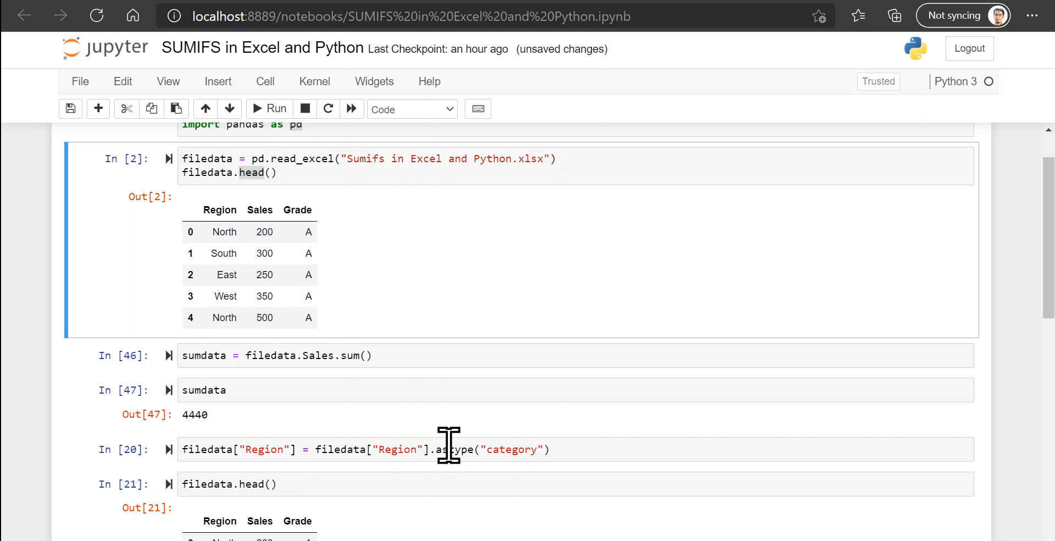
pyautogui.doubleClick(511, 449)
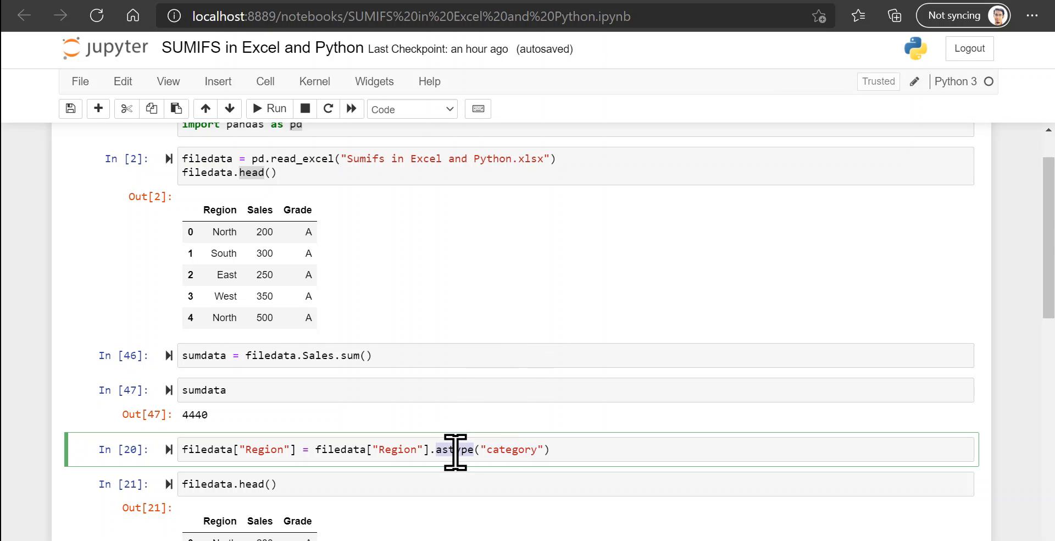
pyautogui.scroll(-3)
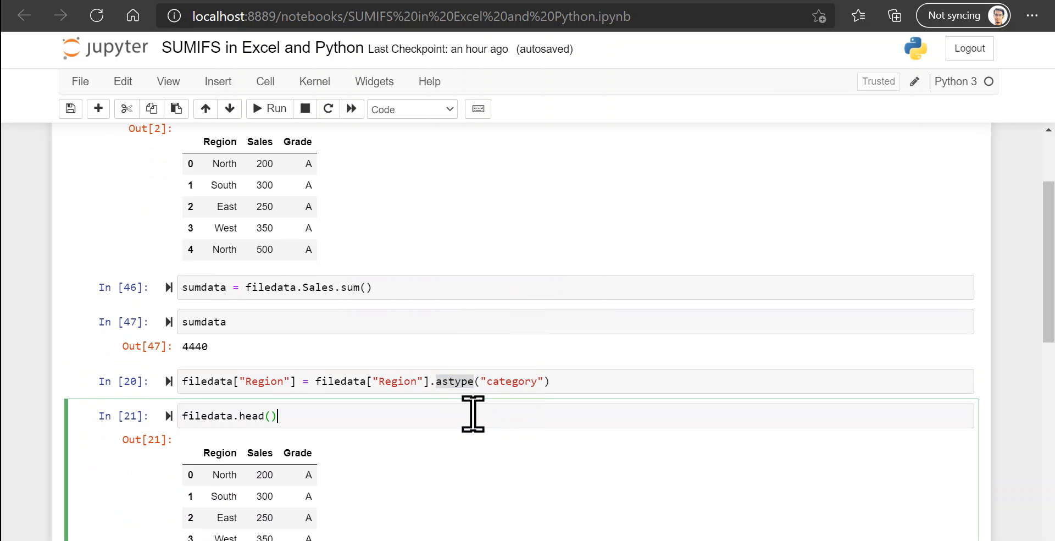
pyautogui.scroll(-3)
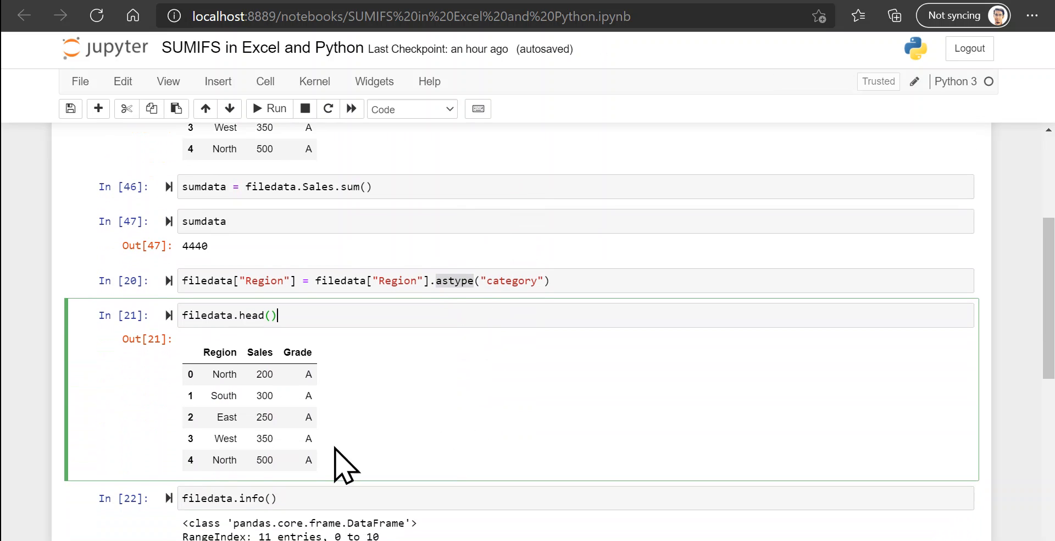
pyautogui.scroll(-3)
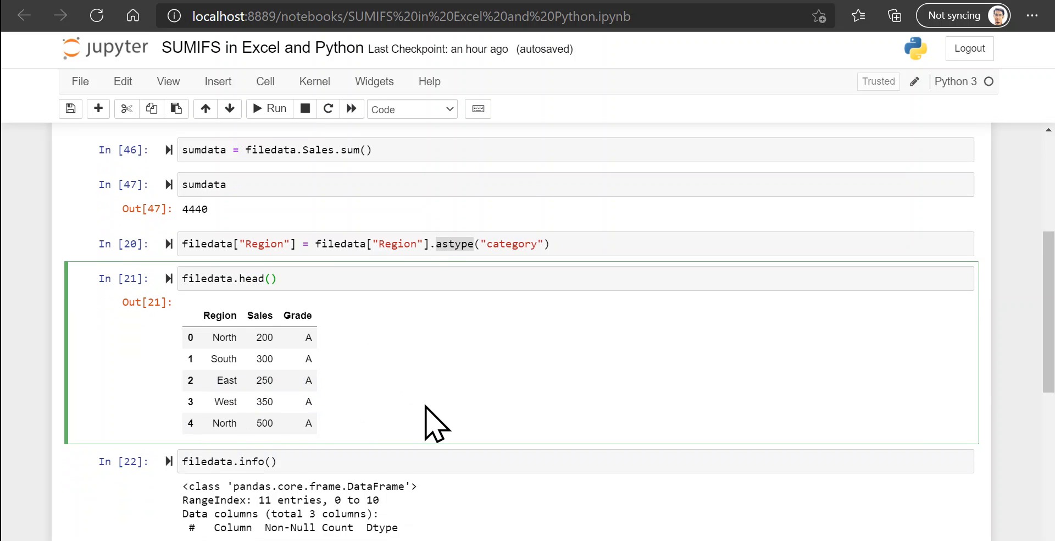
pyautogui.scroll(-3)
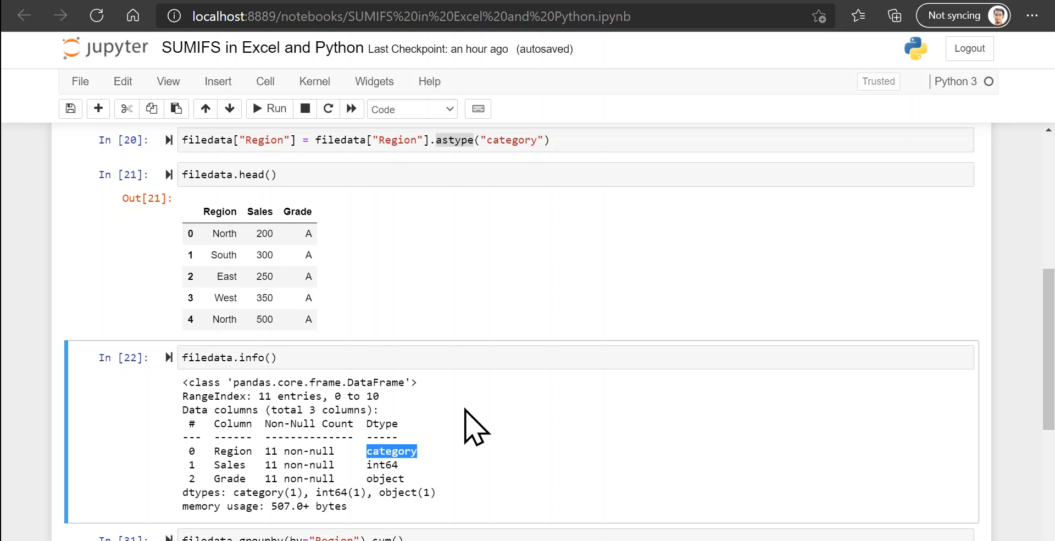
pyautogui.scroll(-3)
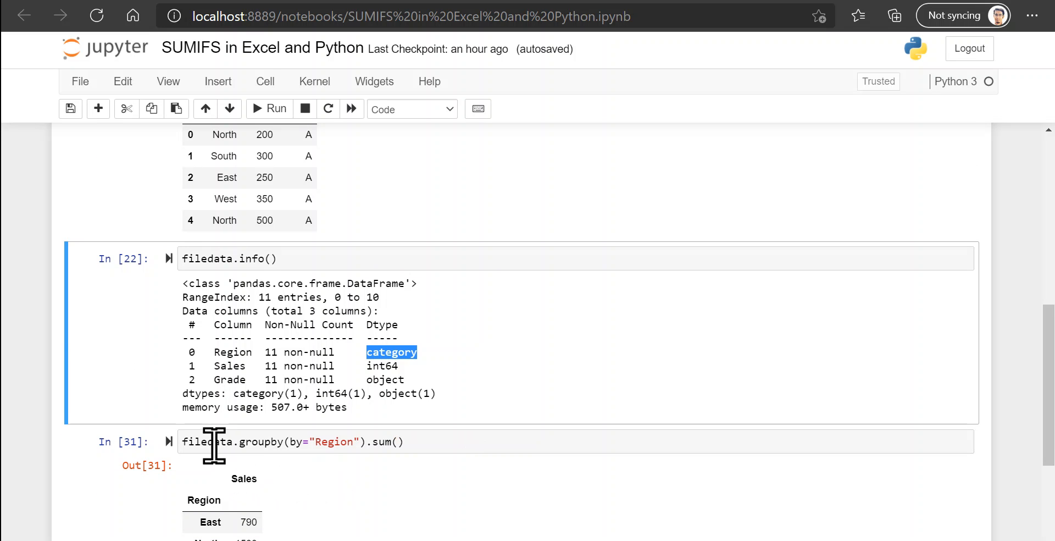
pyautogui.doubleClick(258, 441)
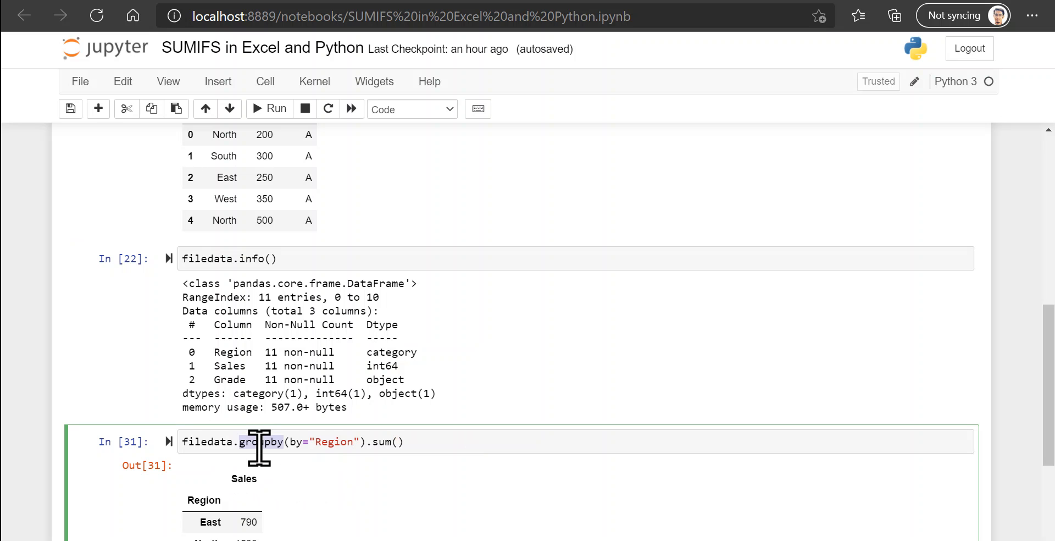
pyautogui.doubleClick(264, 442)
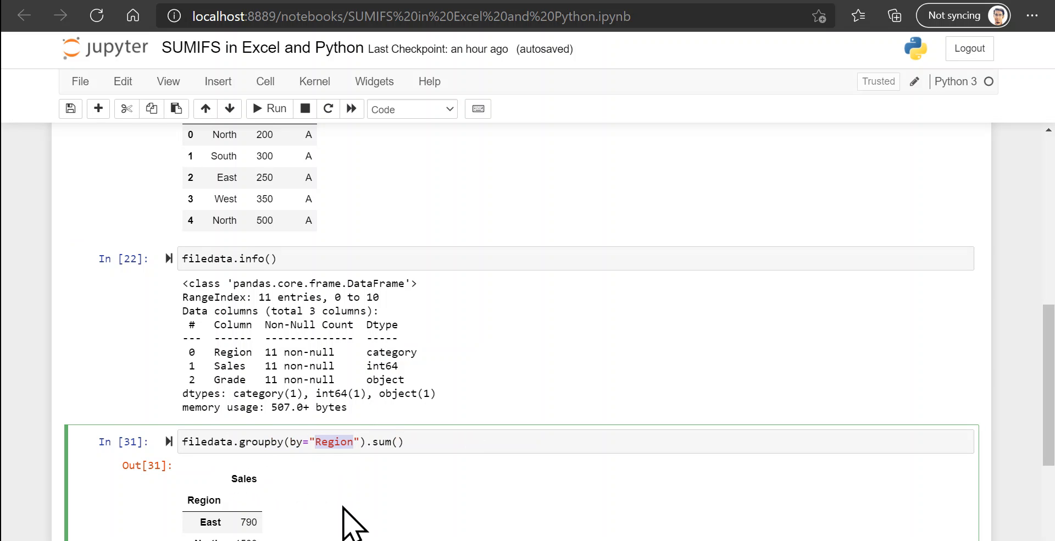
pyautogui.scroll(-3)
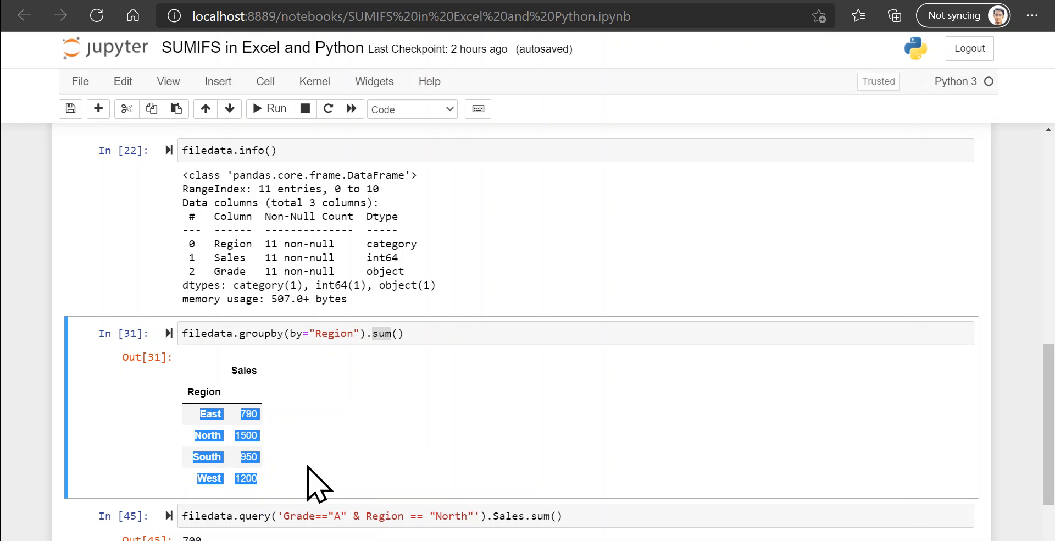
pyautogui.click(337, 471)
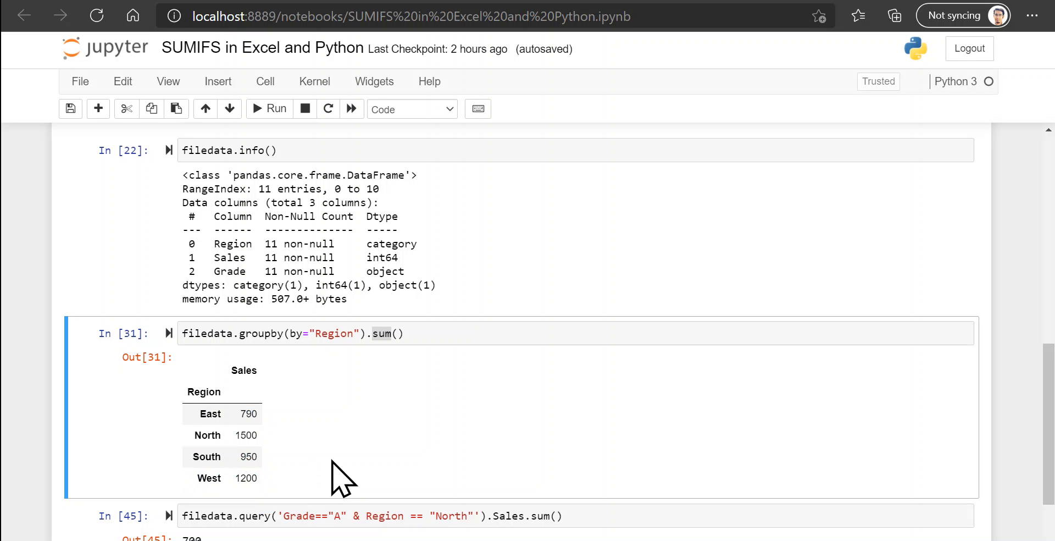
pyautogui.moveTo(405, 416)
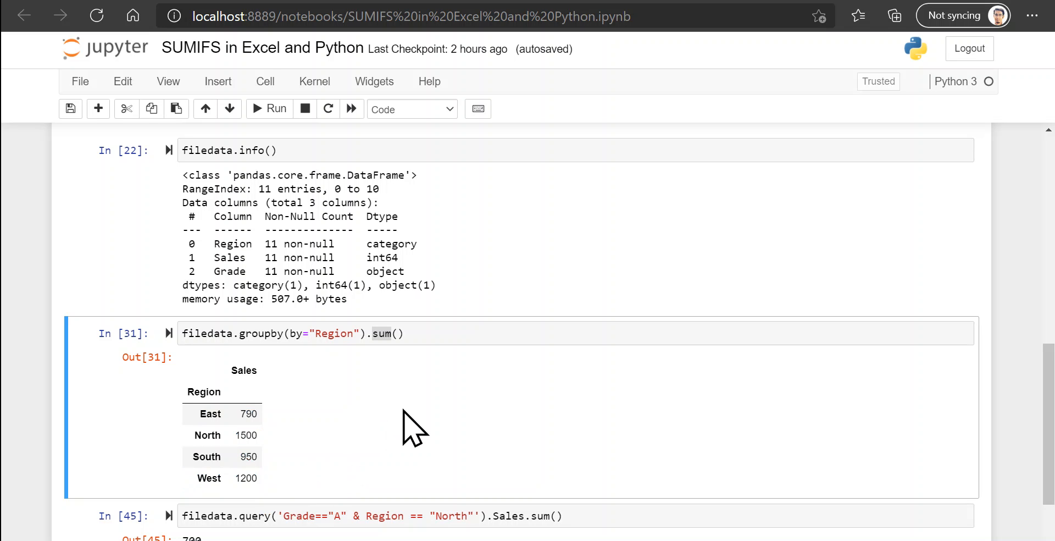
pyautogui.moveTo(287, 529)
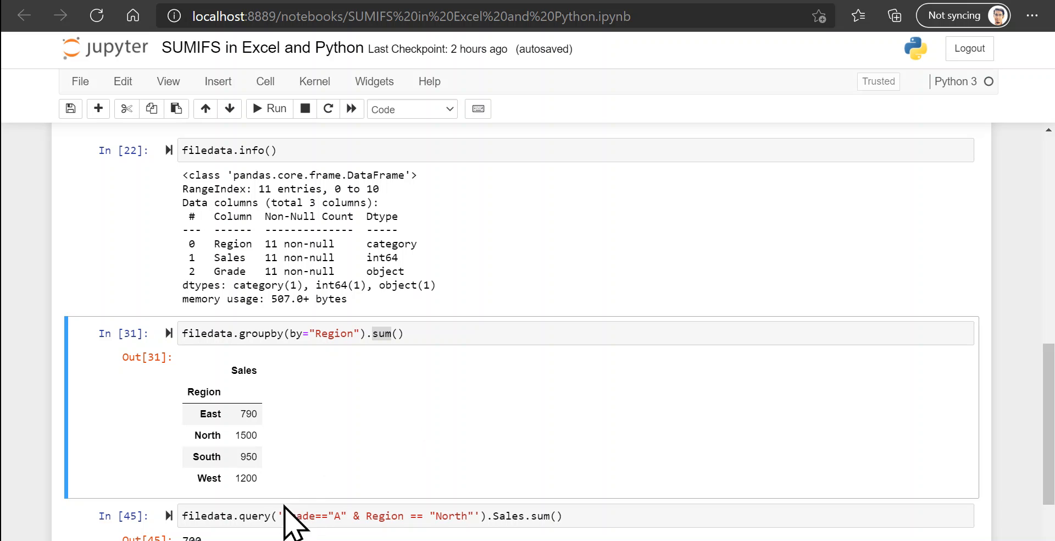
# - Rerun the filedata.query cell for grade A, North rows, showing the 700 sales sum
pyautogui.click(262, 516)
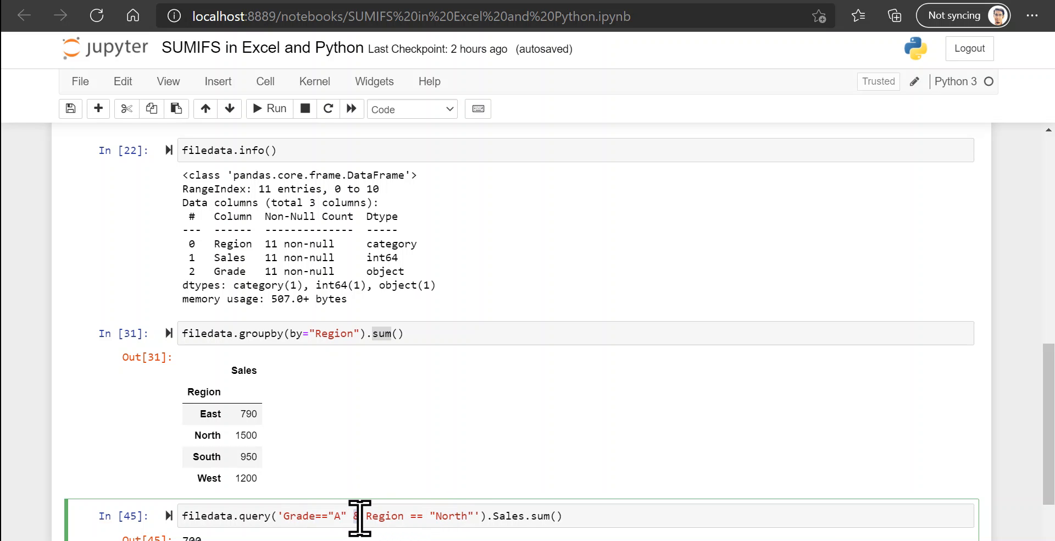
pyautogui.moveTo(438, 520)
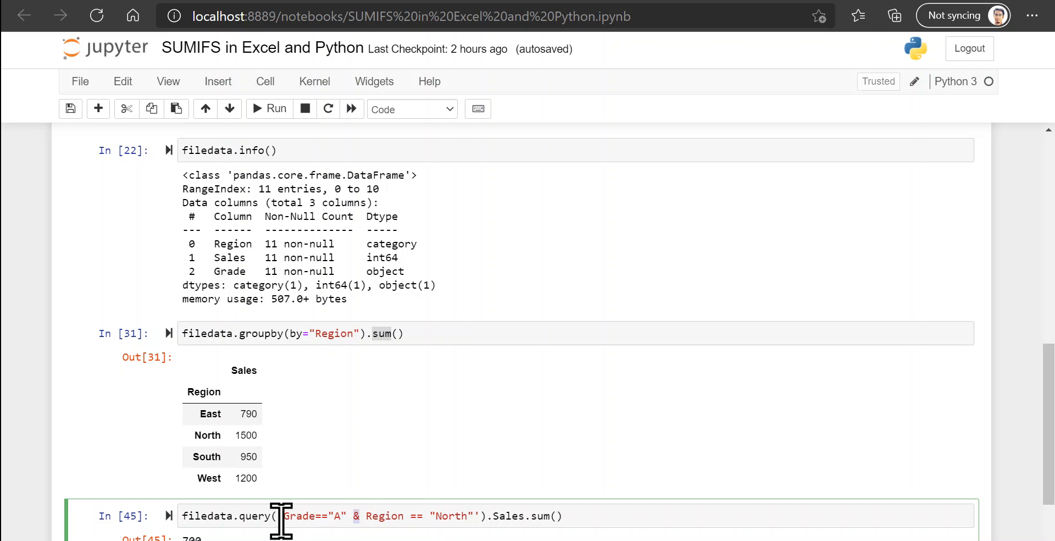
pyautogui.moveTo(286, 515)
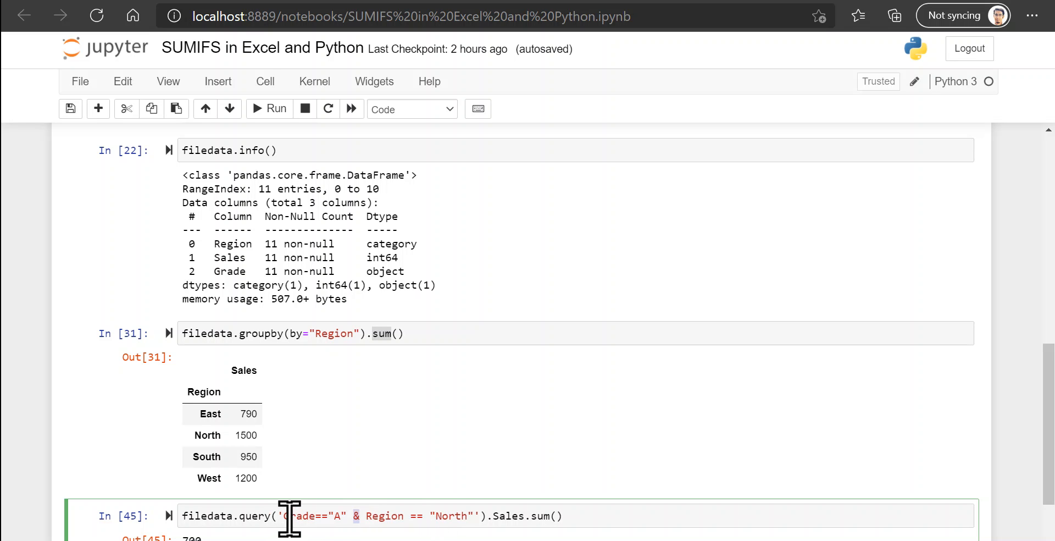
pyautogui.moveTo(508, 515)
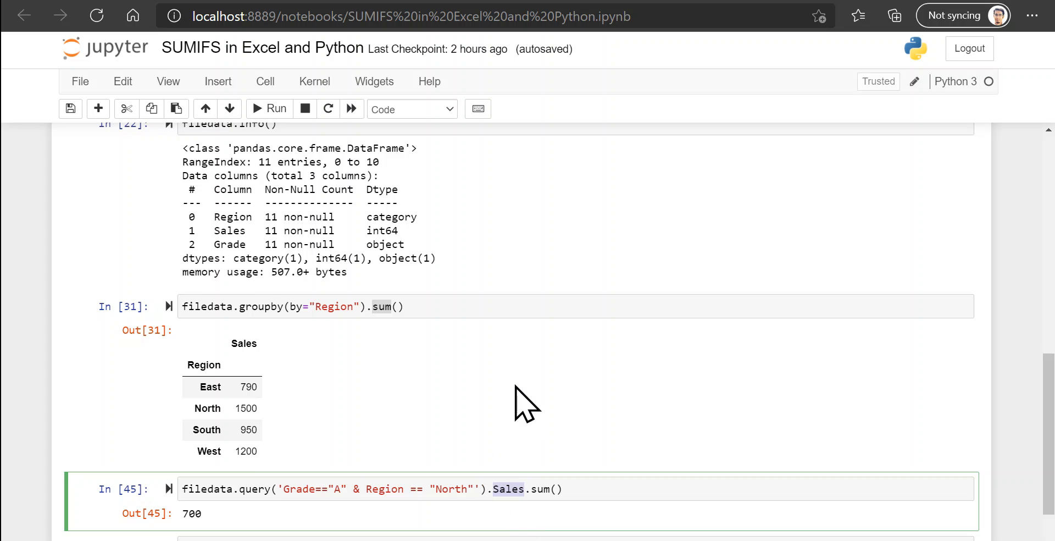
pyautogui.scroll(-3)
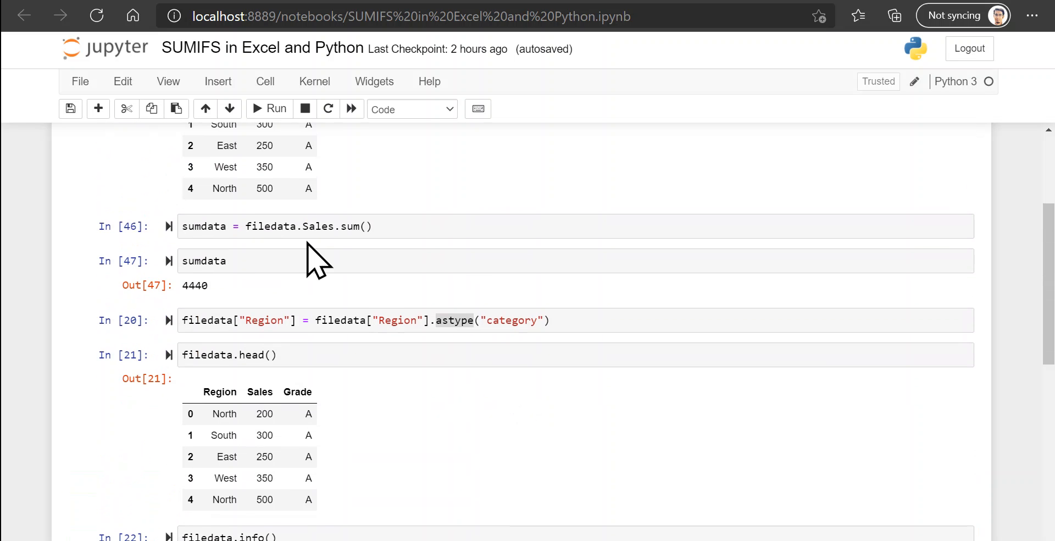
pyautogui.scroll(-3)
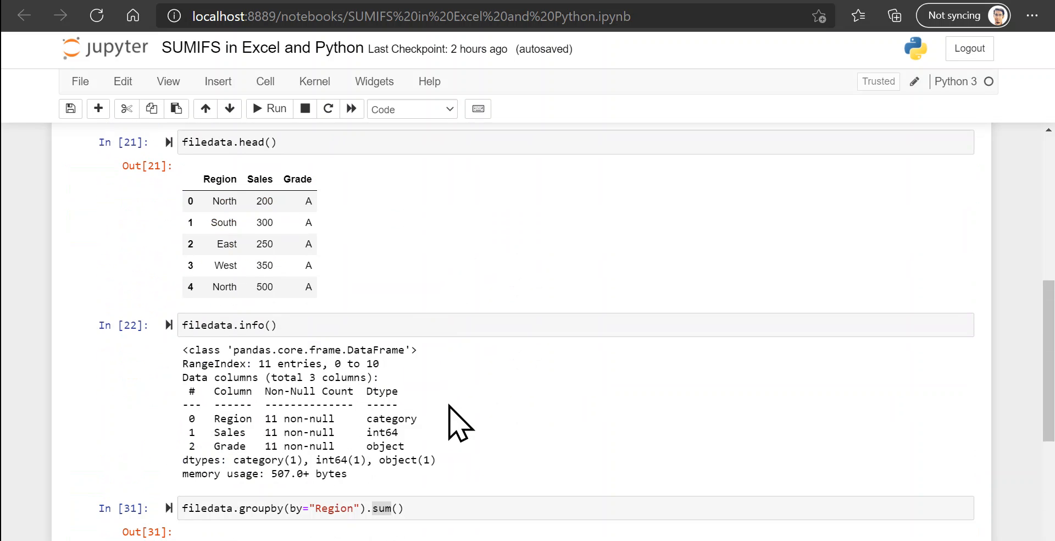
pyautogui.scroll(-3)
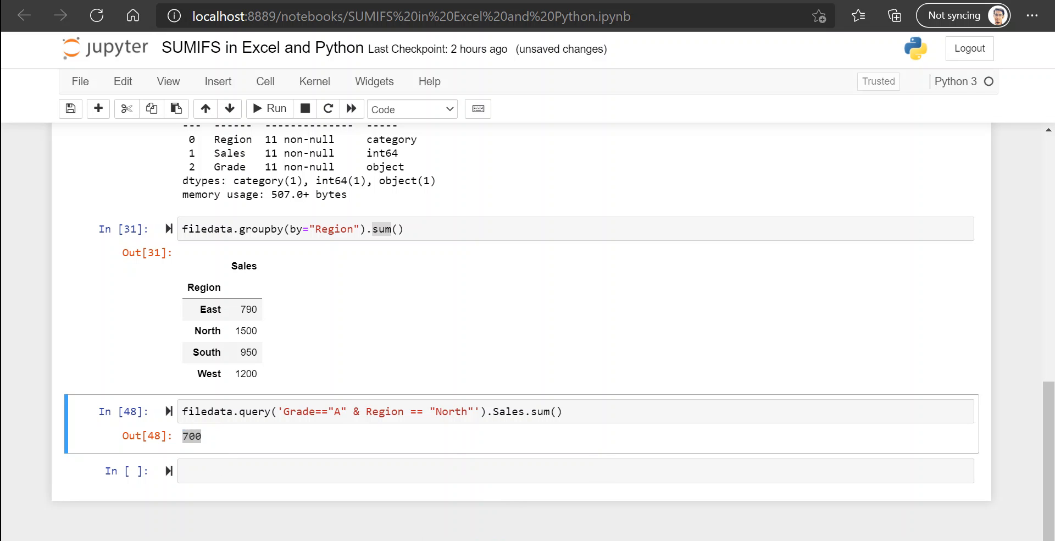
pyautogui.moveTo(588, 457)
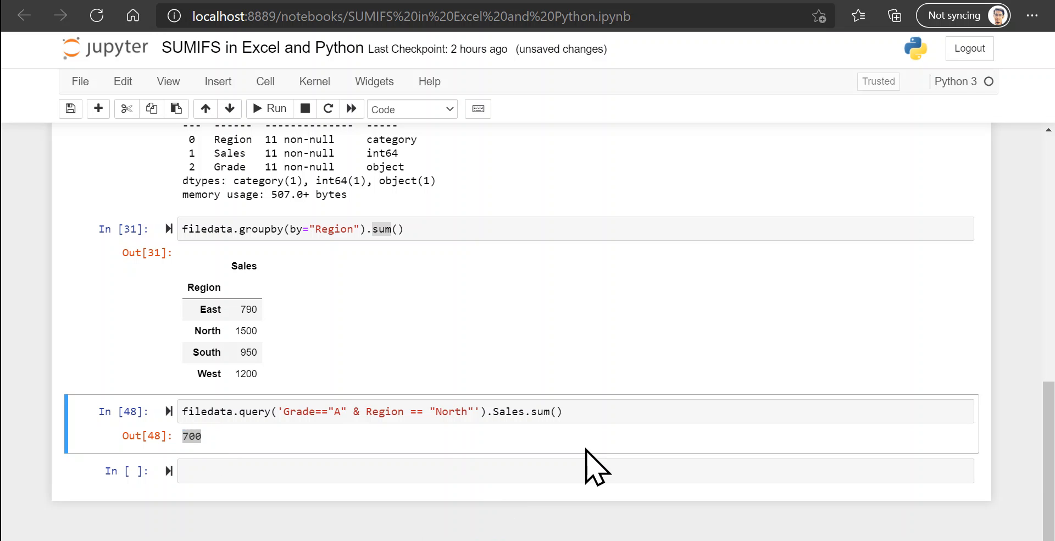